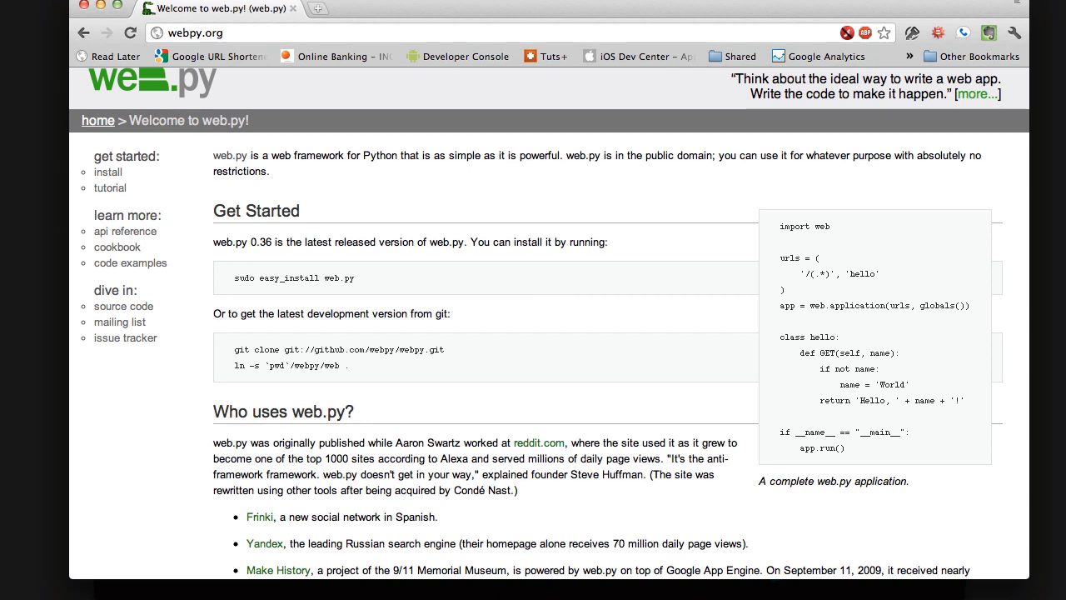
mouse_move(425, 300)
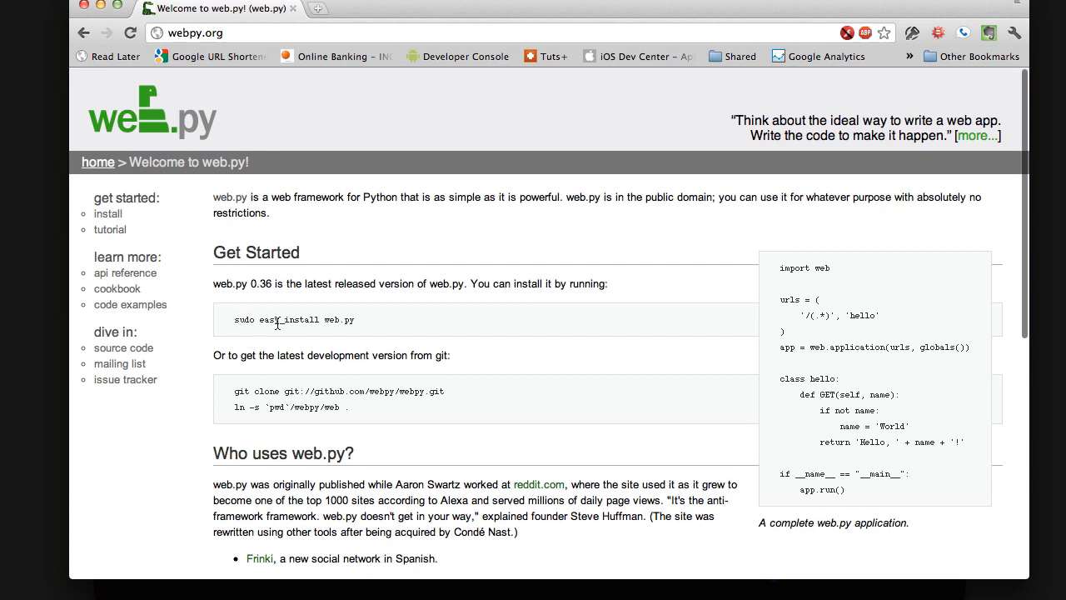
mouse_move(360, 340)
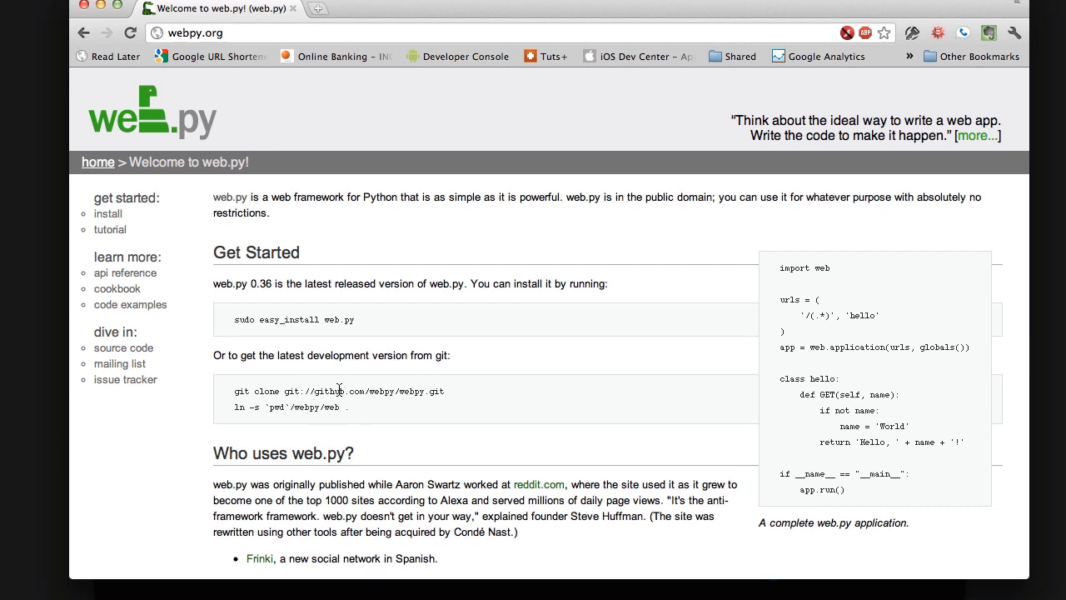
mouse_move(437, 477)
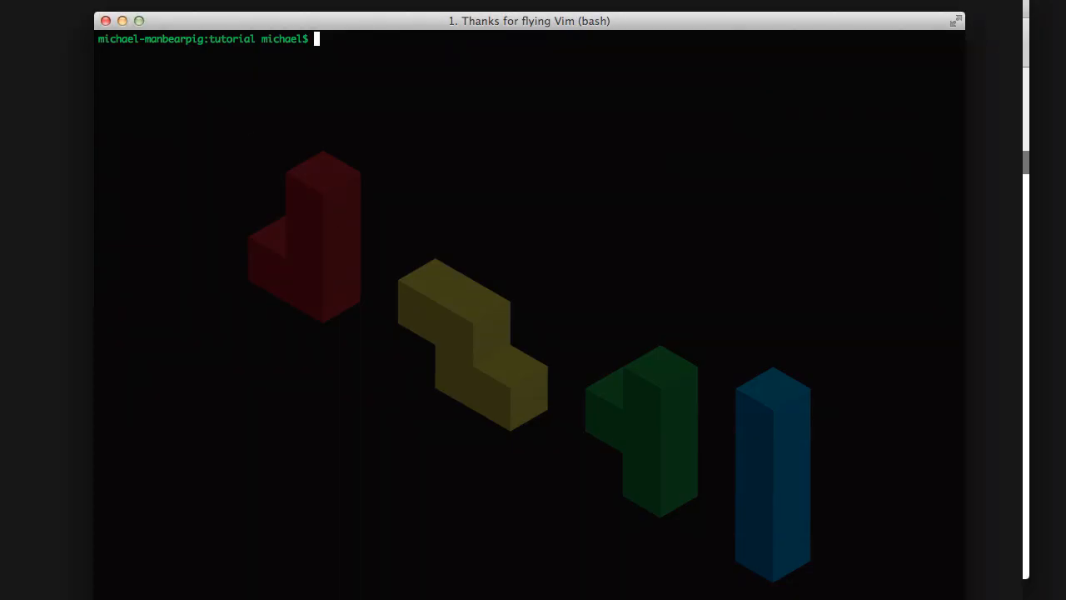
Step: List the tutorial folder and create index.py in Vim
type("ls")
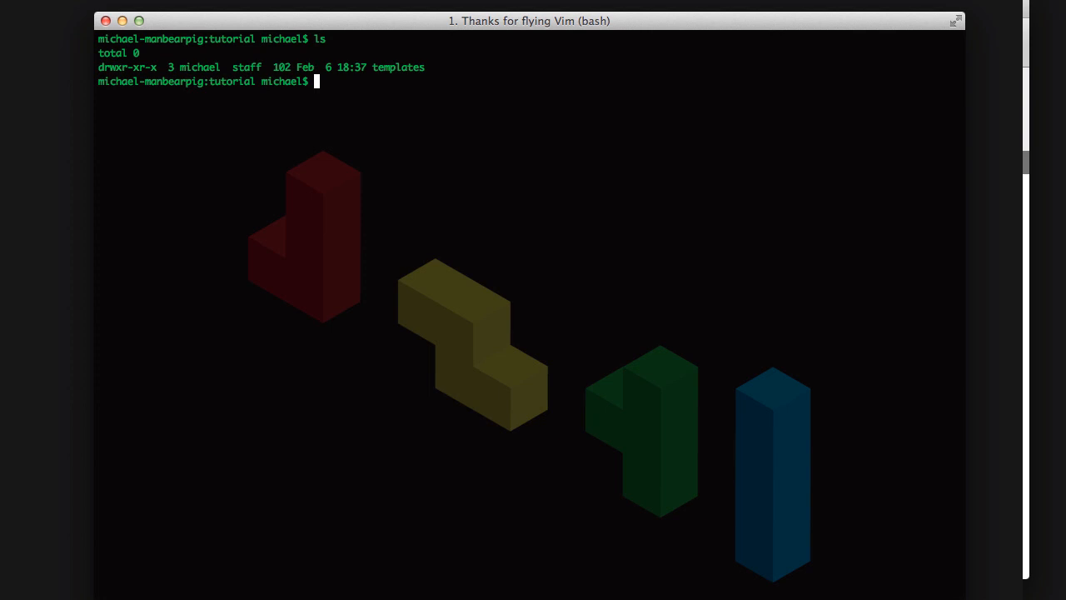
type("vim in")
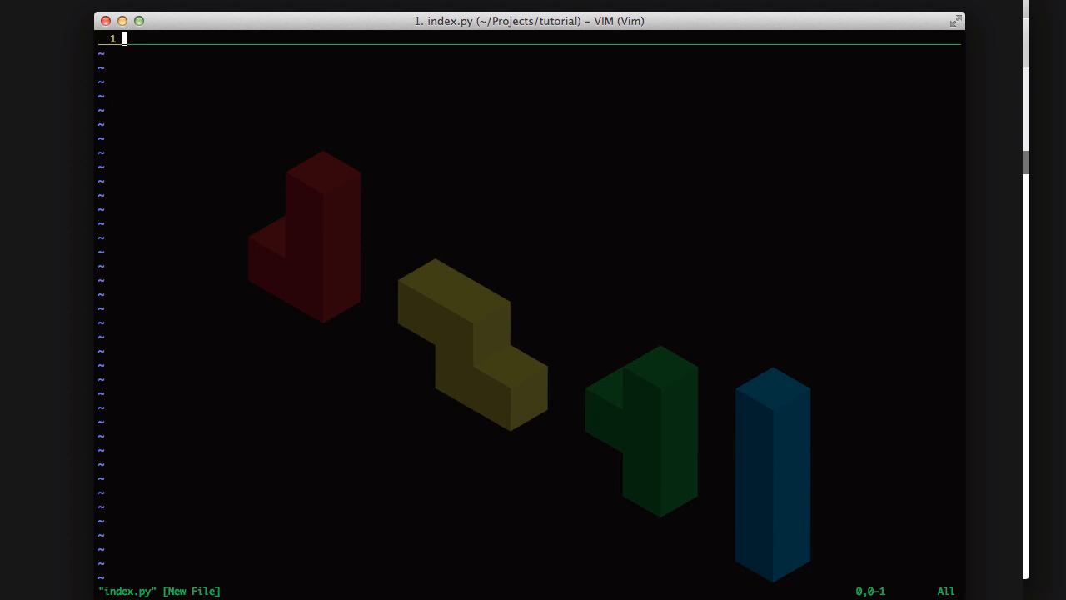
Step: Write import web and a urls tuple mapping '/(.*)' to 'Index'
type("import we")
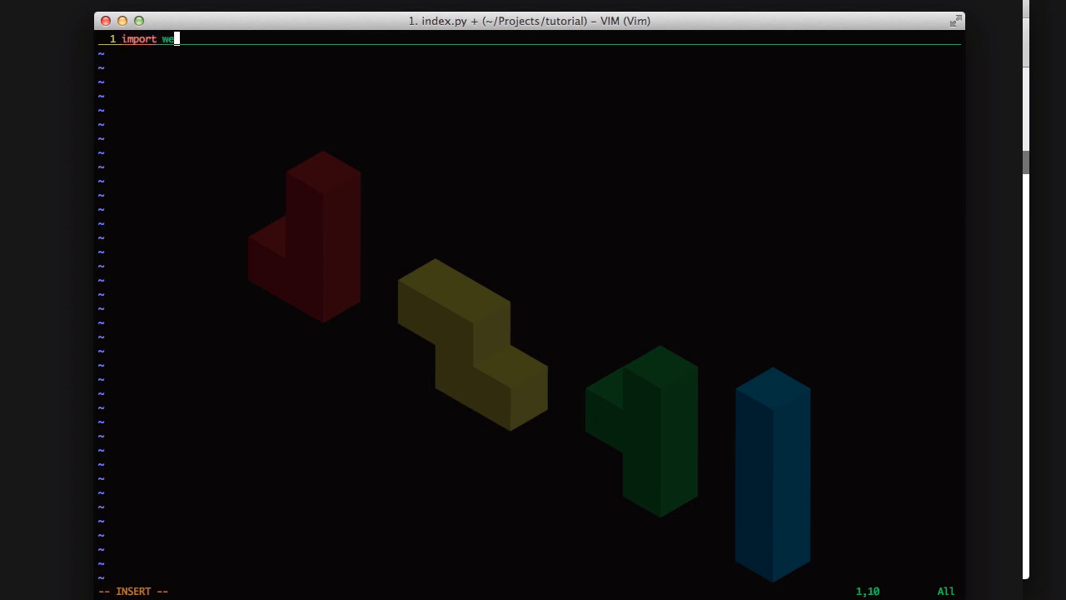
key("Enter")
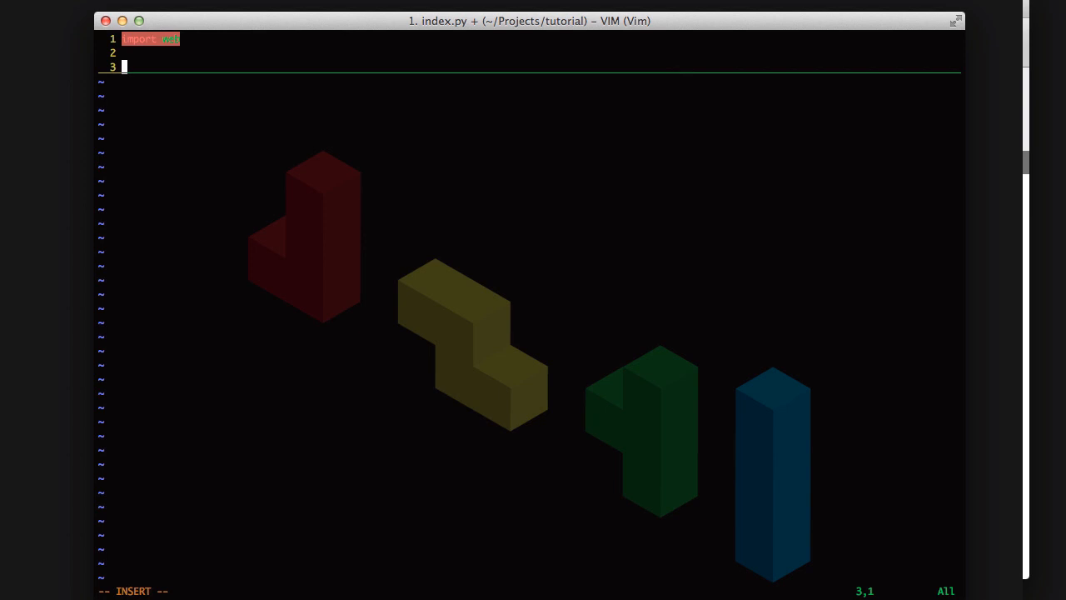
type("urls =")
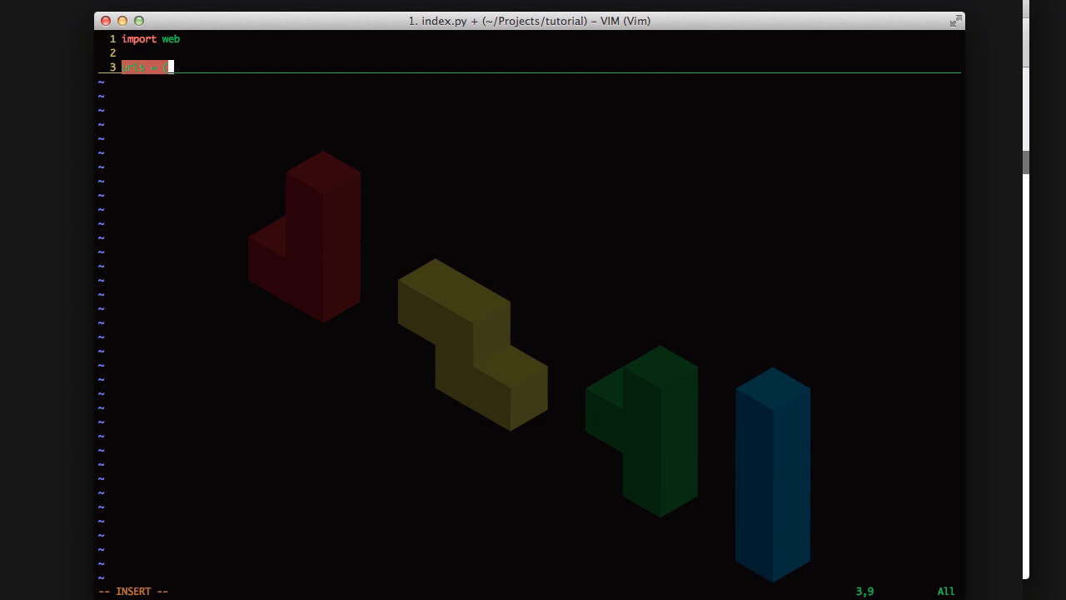
type("(")
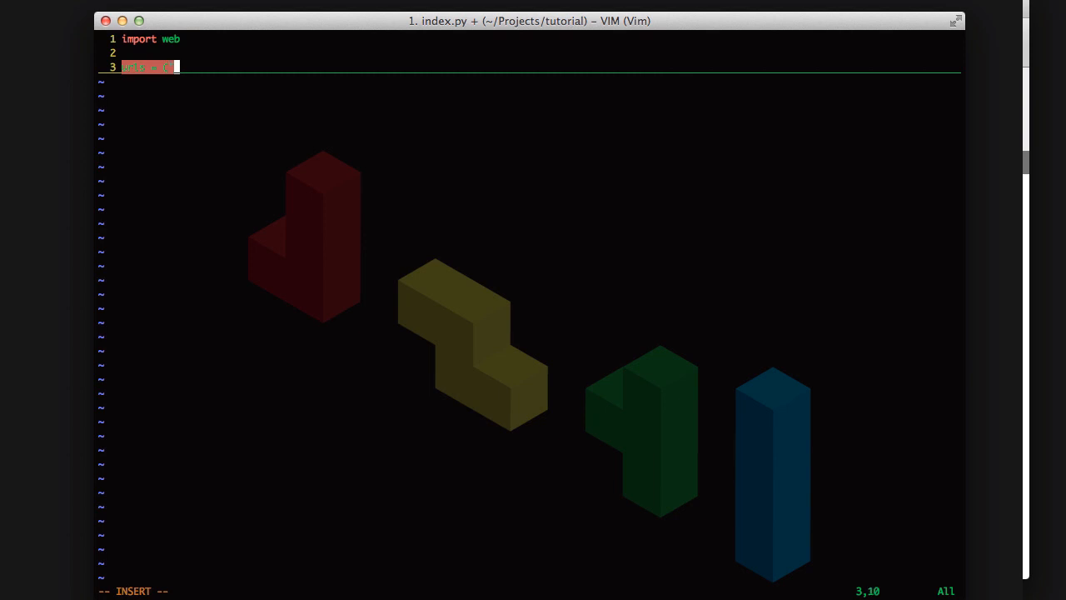
type("\"")
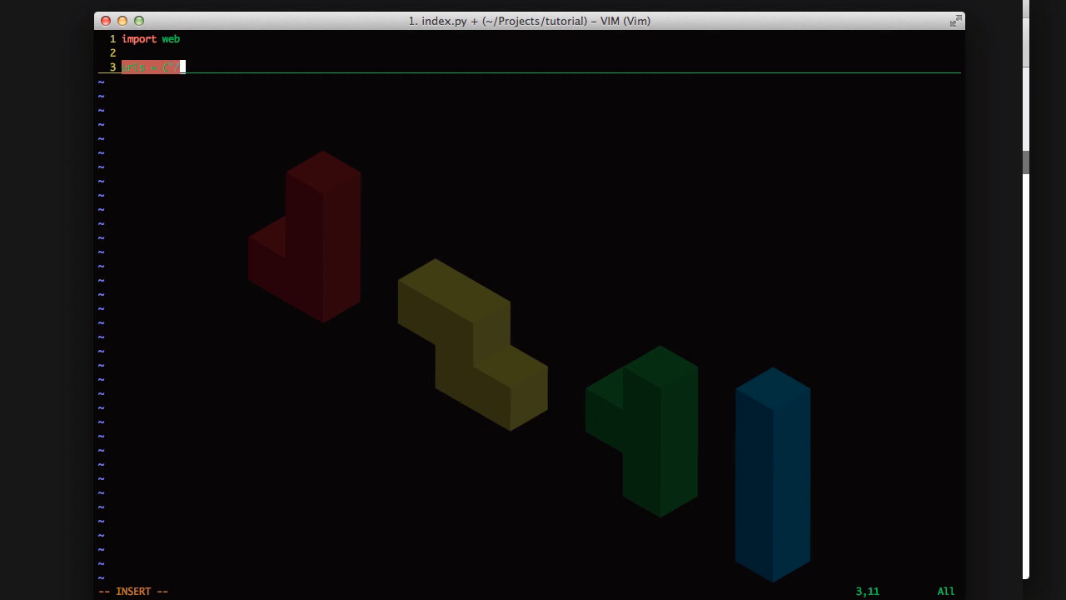
type("/(.*)',")
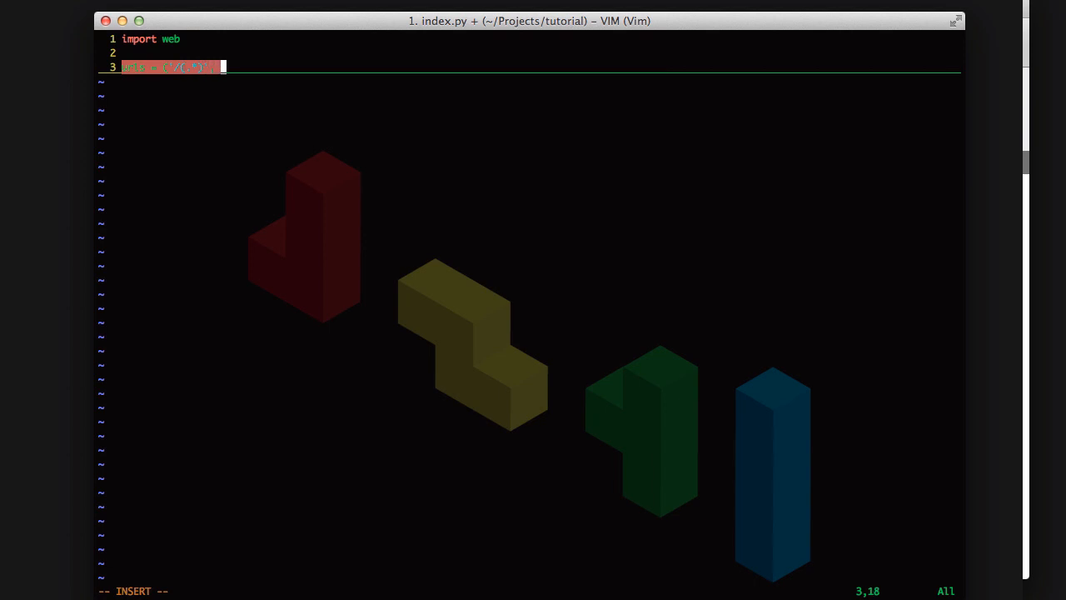
type("index'")
type("app =")
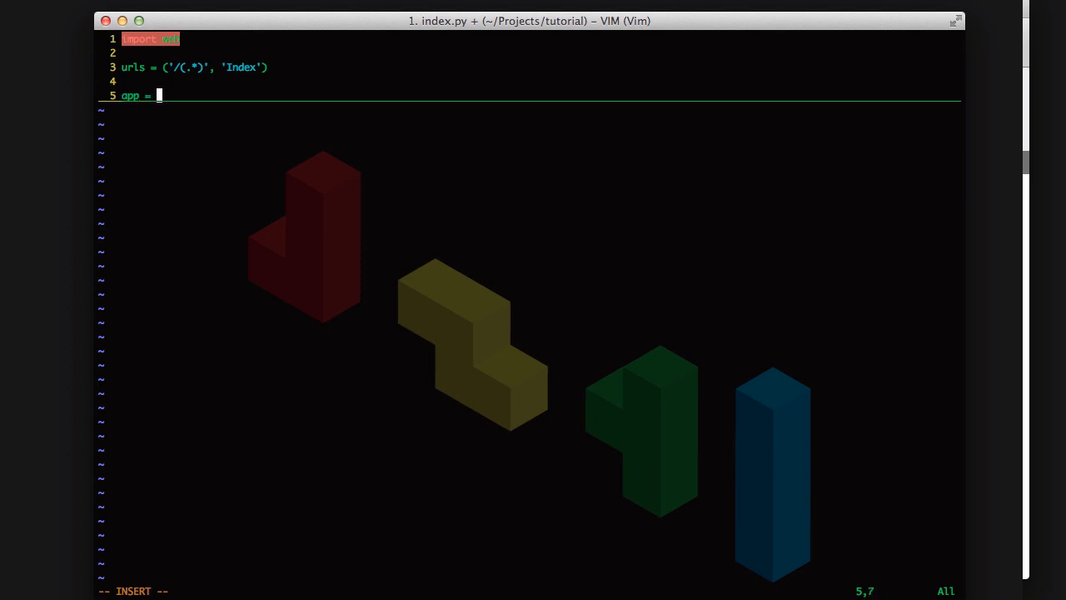
Step: Complete app = web.application(urls, globals())
type("web.application")
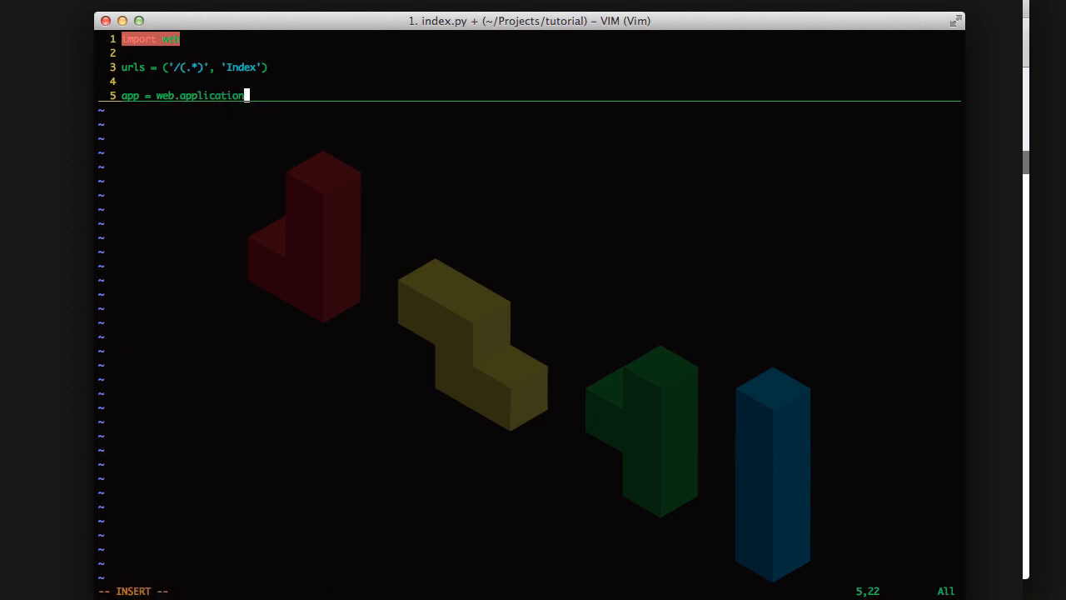
type("(")
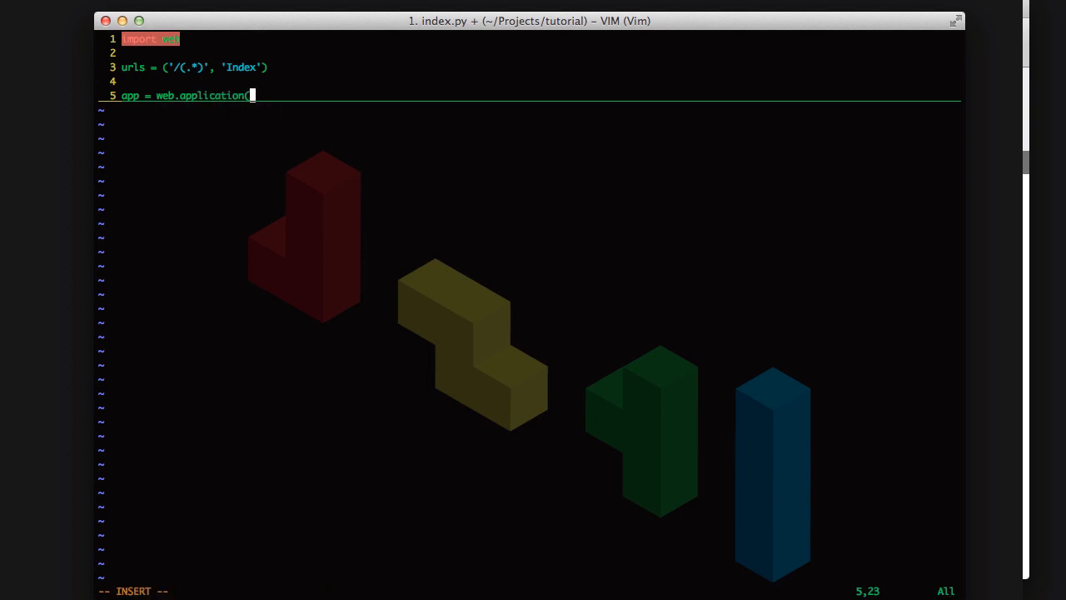
type("(urls,")
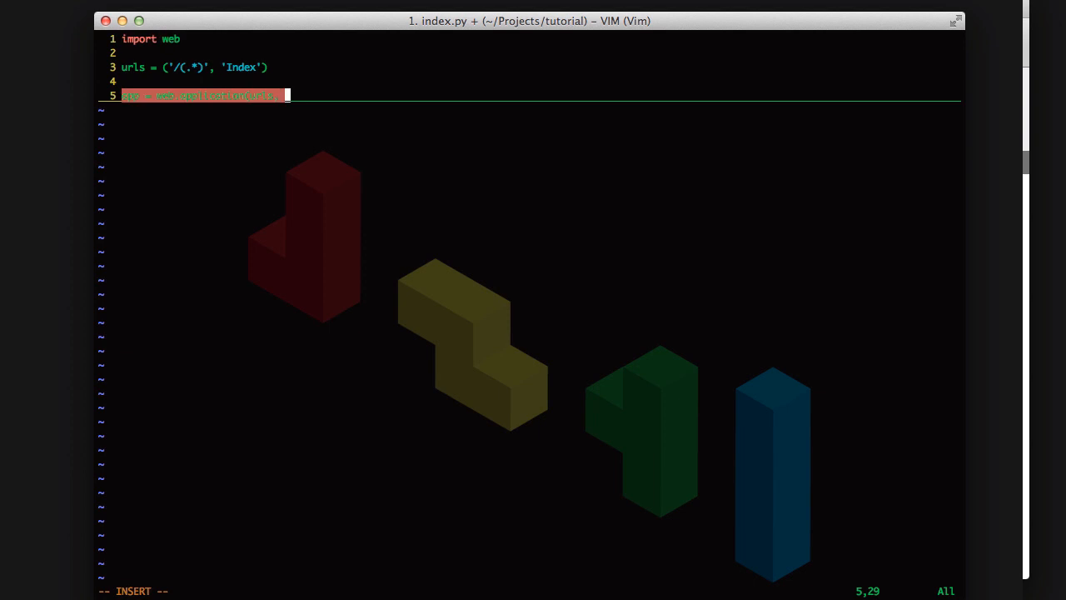
type("globals(")
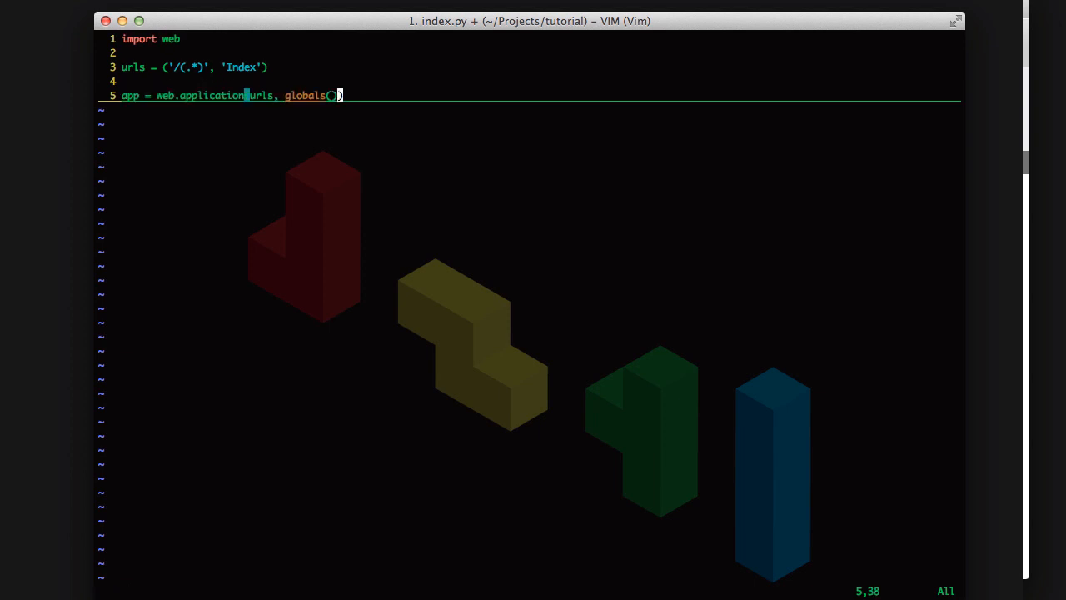
Step: Add a web.config.debug = True line below the application
key("Return")
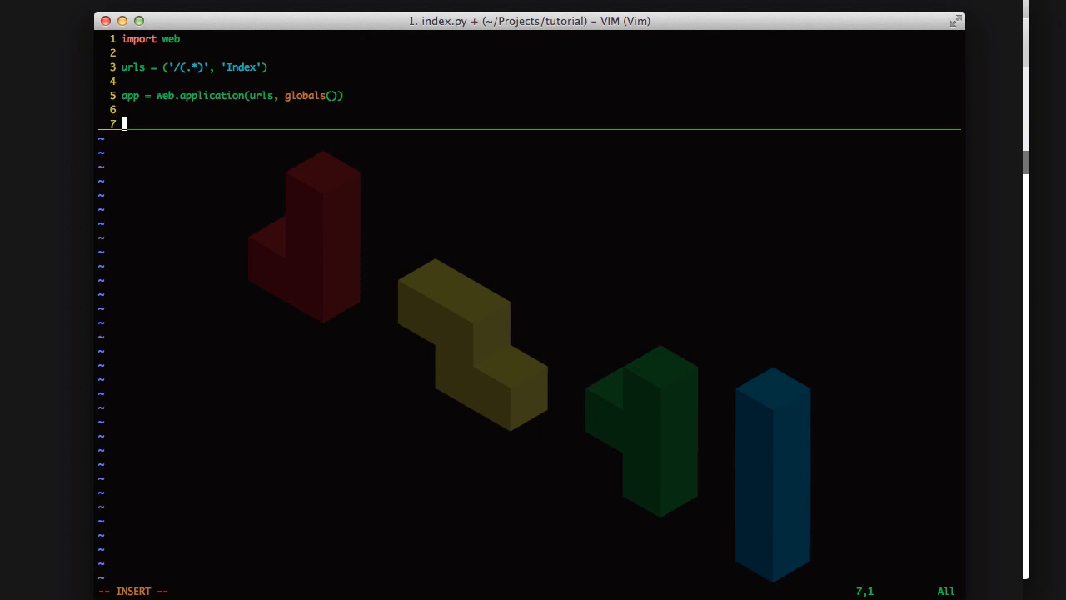
type("web.config.de")
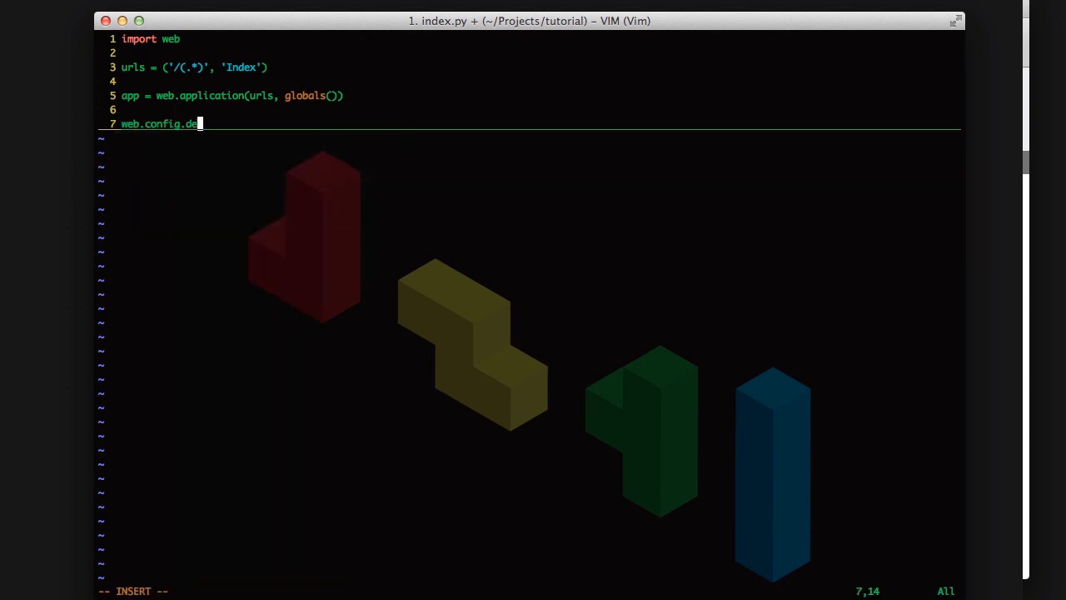
type("bug")
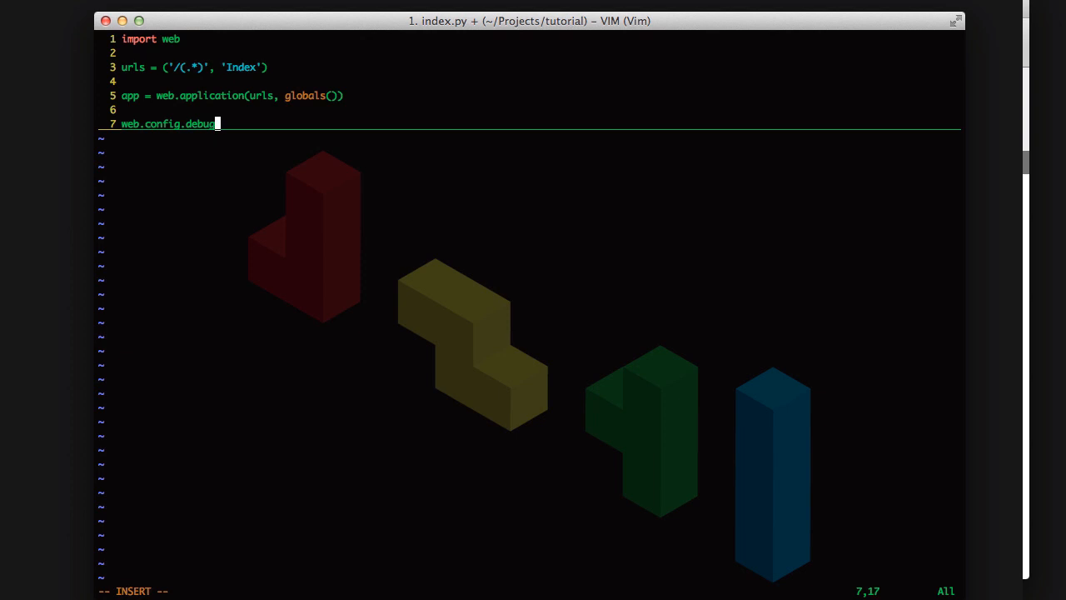
type("= True")
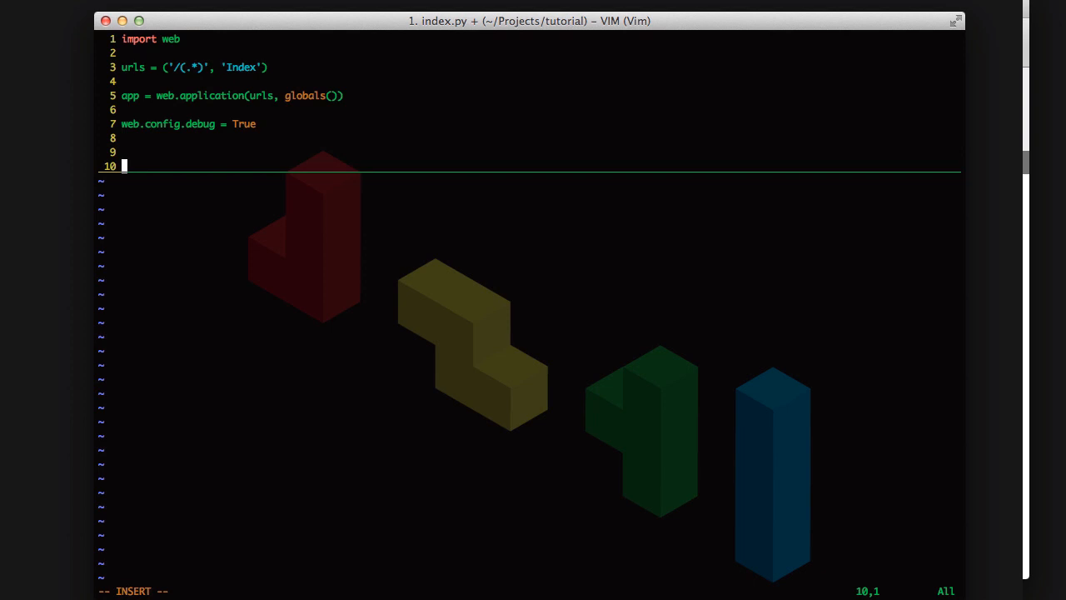
Step: Define class Index with a def GET(self, name=None): method header
type("cle")
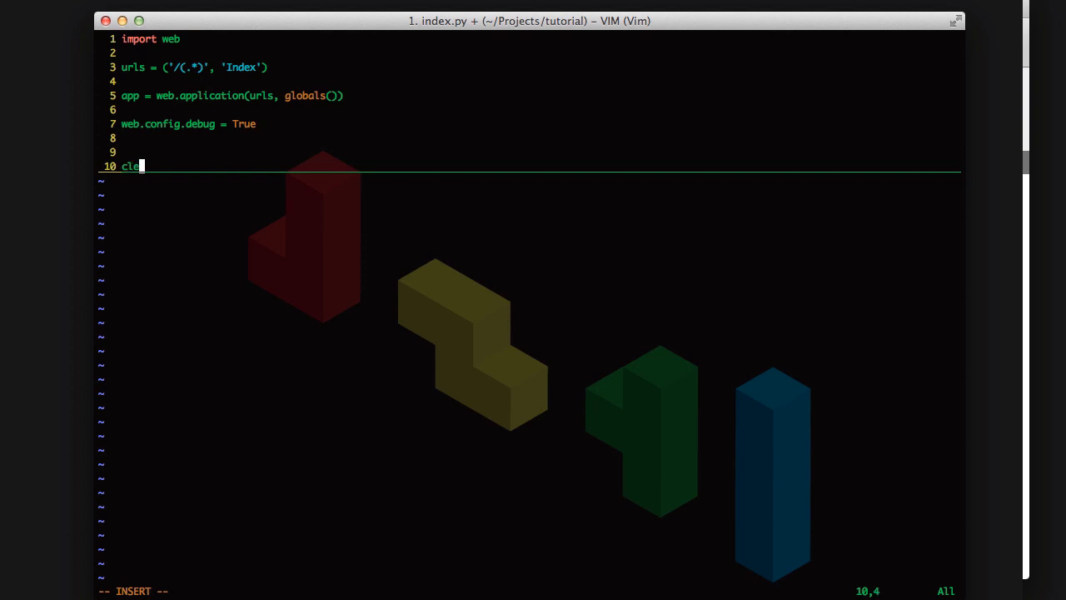
type("ass")
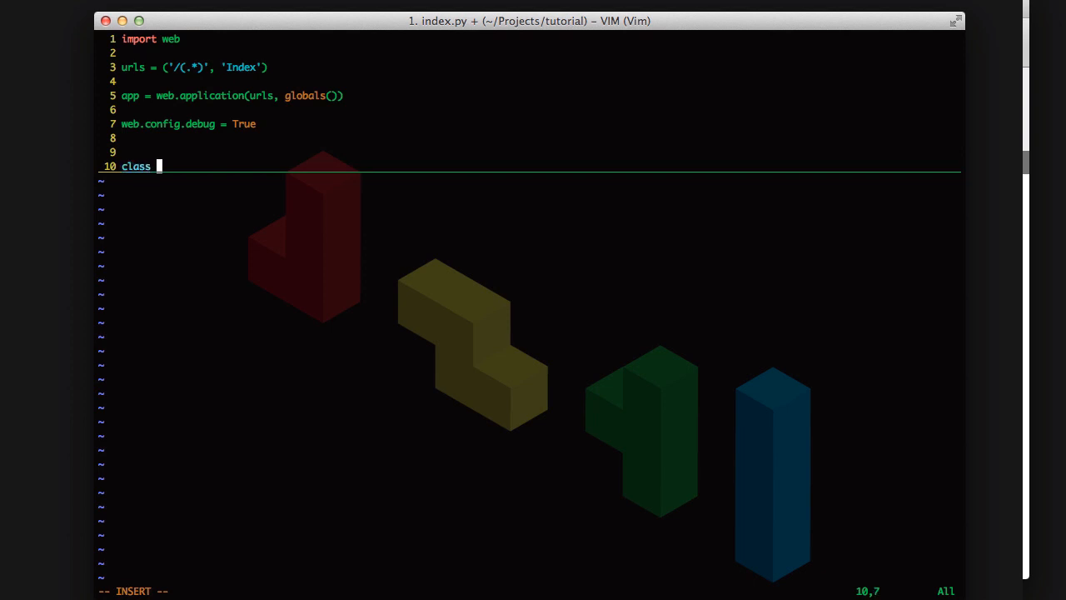
type("Index:")
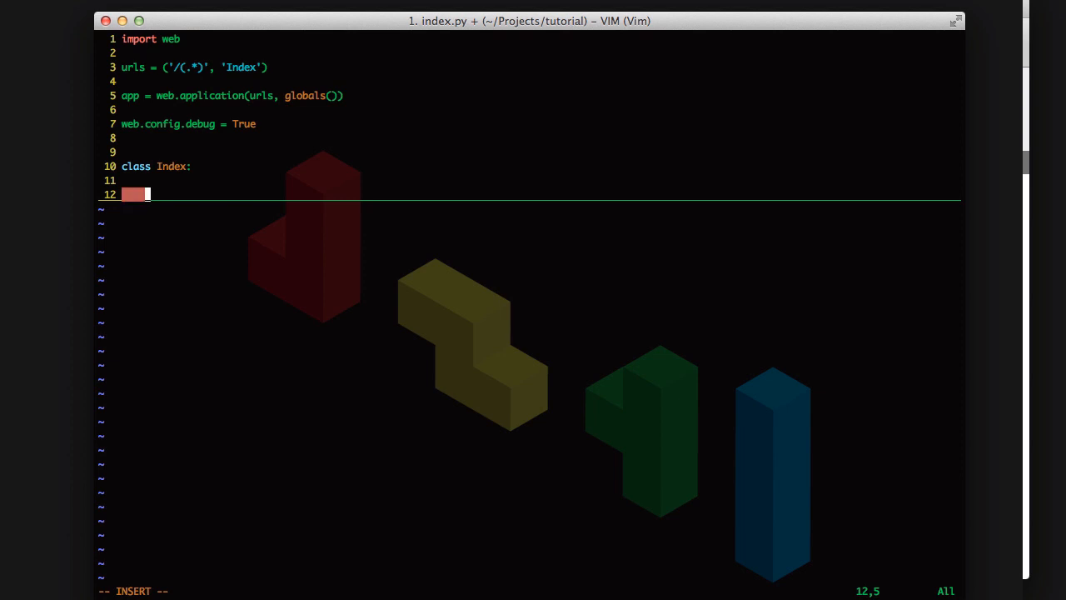
type("def GET(self, nam")
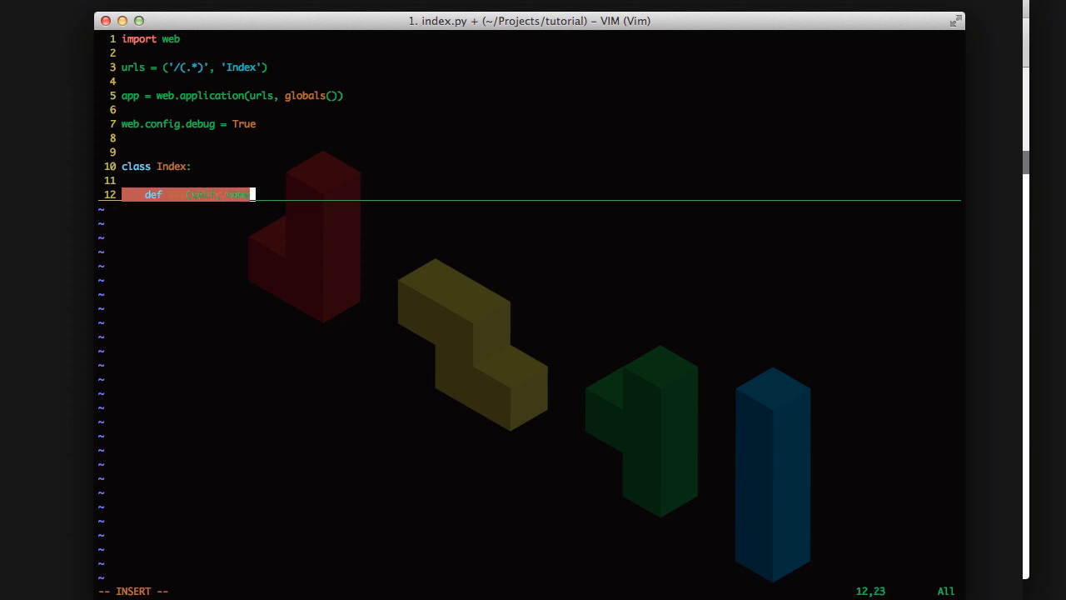
type("e")
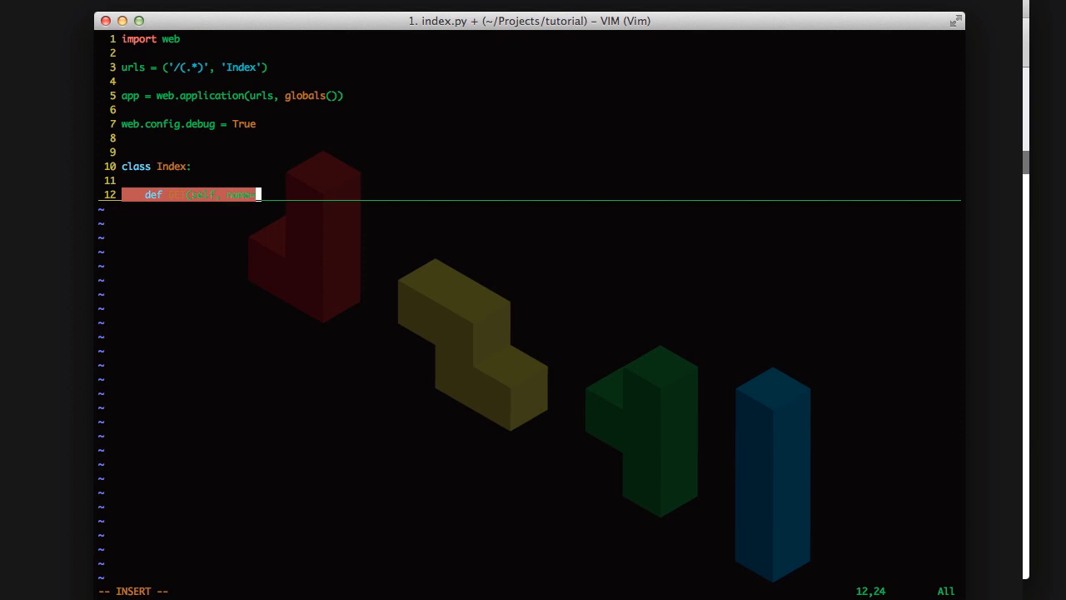
type("we")
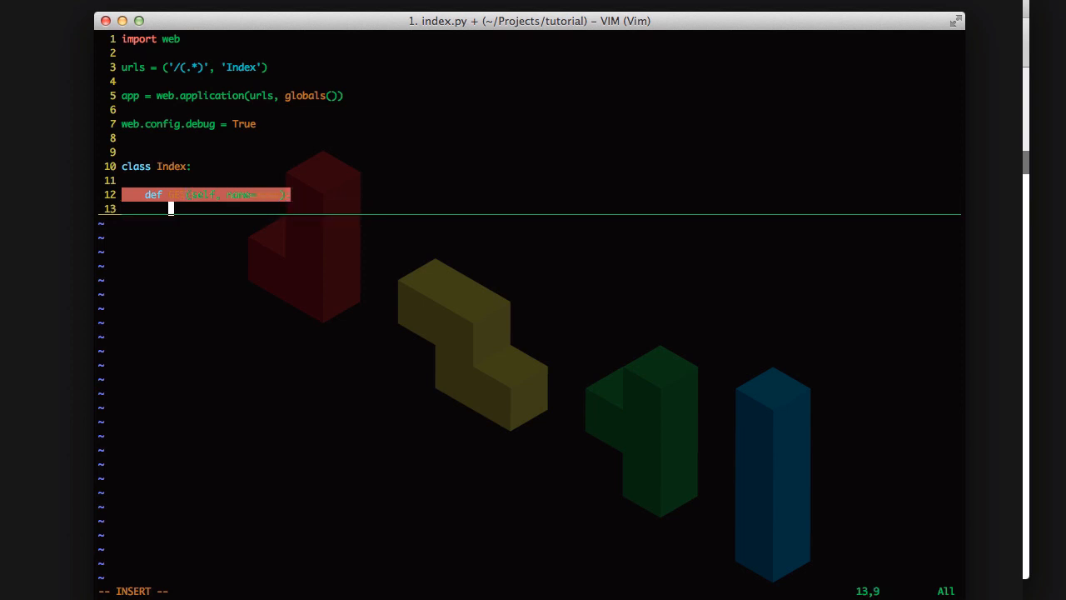
Step: Make GET return "Hello World" and leave a blank line after it
key("Escape")
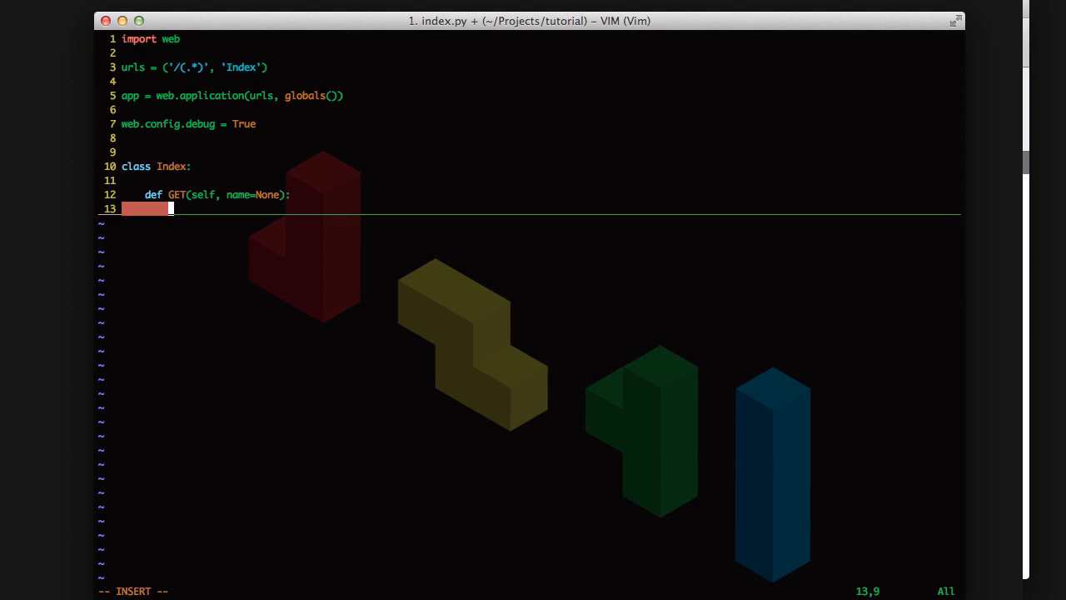
type("return 'Hello,")
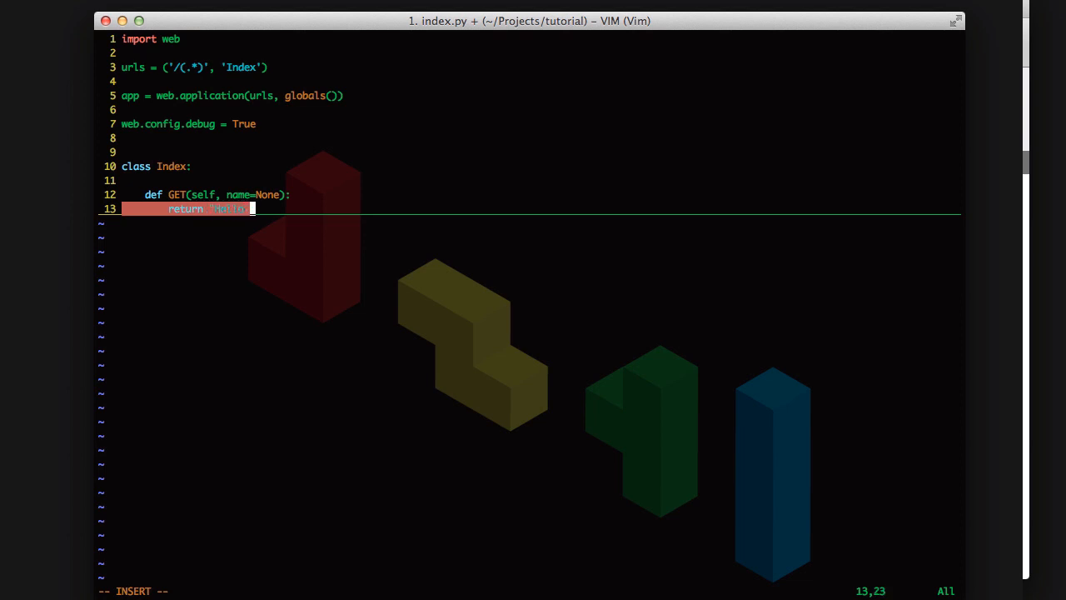
type("World\"")
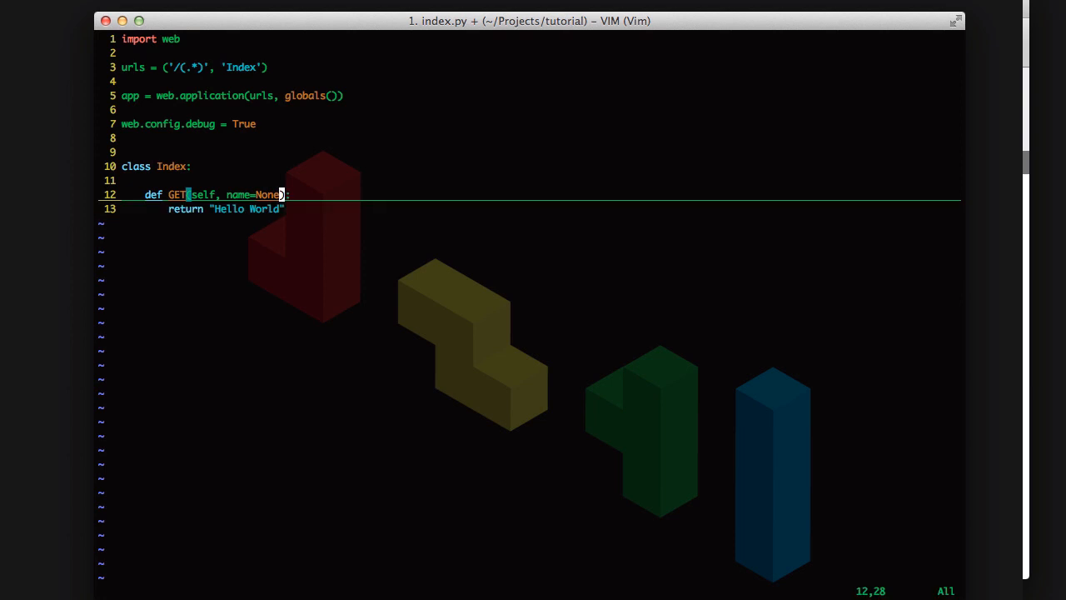
key("j")
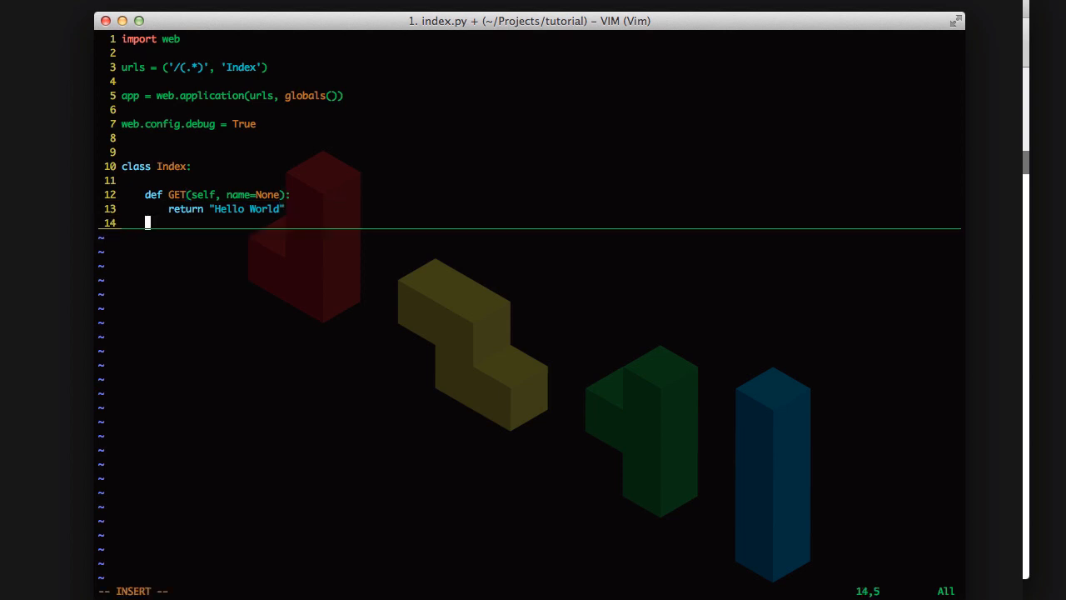
Step: Add a POST(self, name) method returning "post", followed by blank lines
type("def")
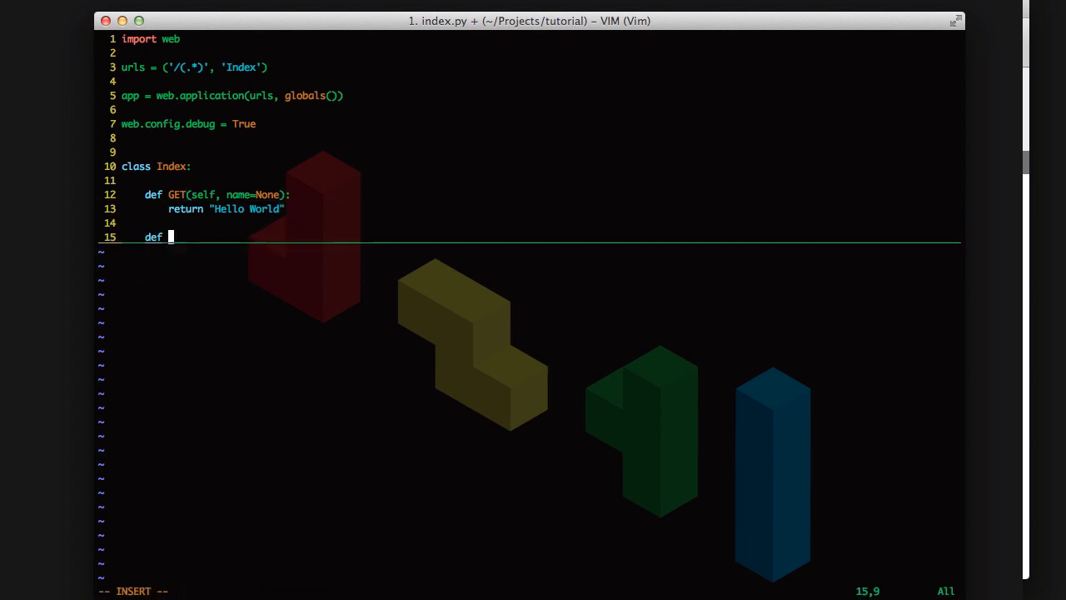
type("POST(self")
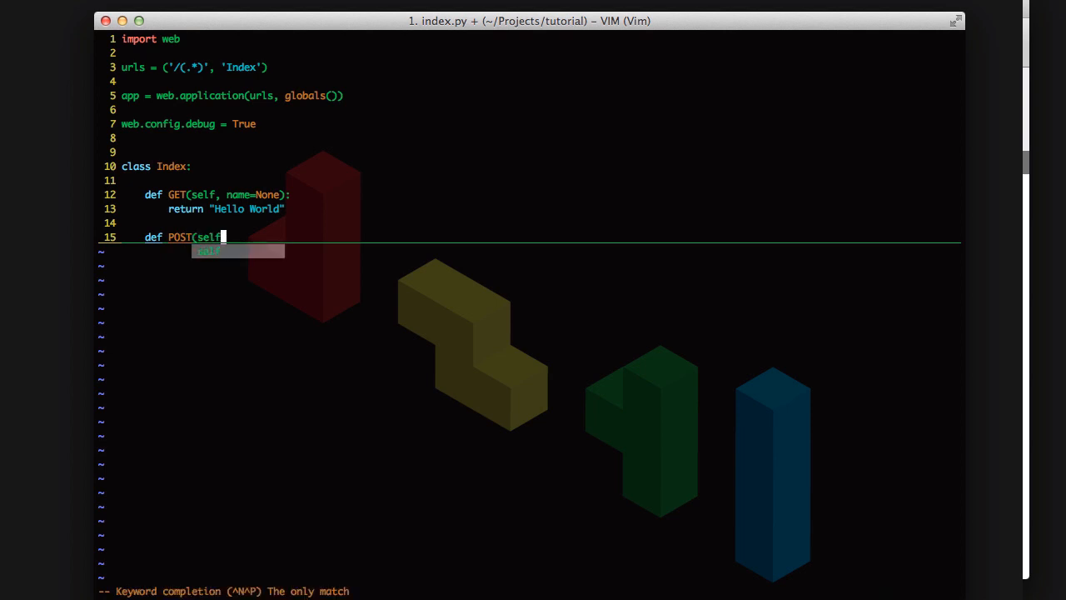
type(", name):")
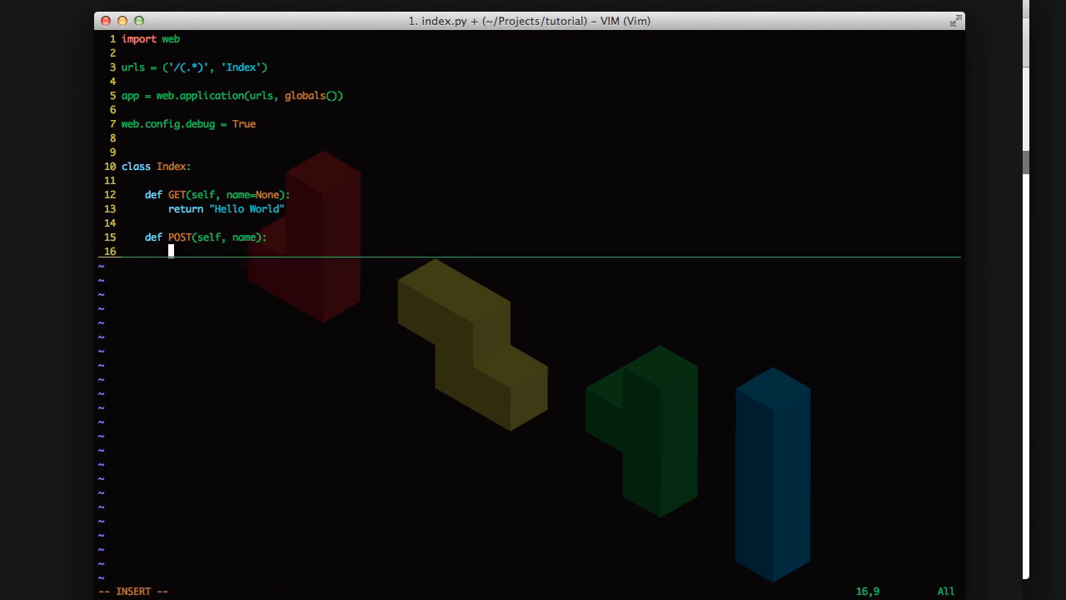
type("return \"post")
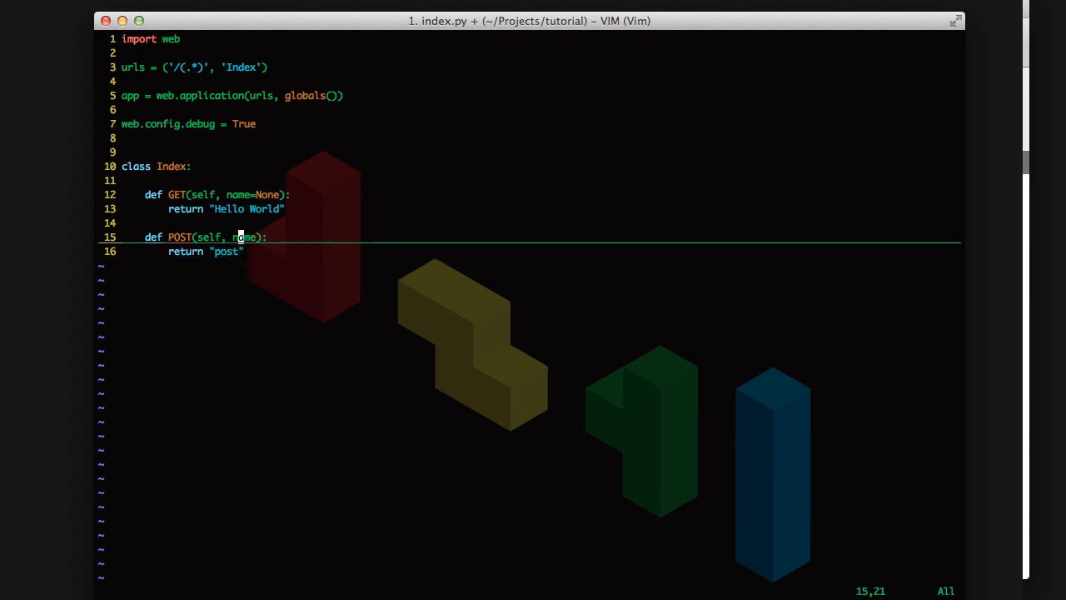
key("o")
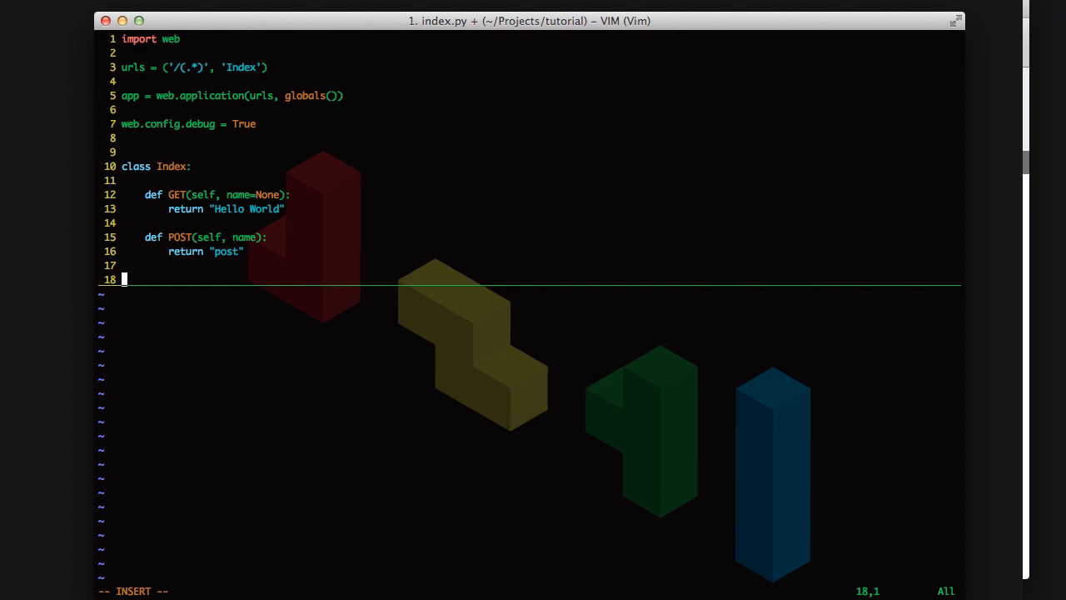
Step: End the file with if __name__=='__main__':app.run() and save it
type("if __nam")
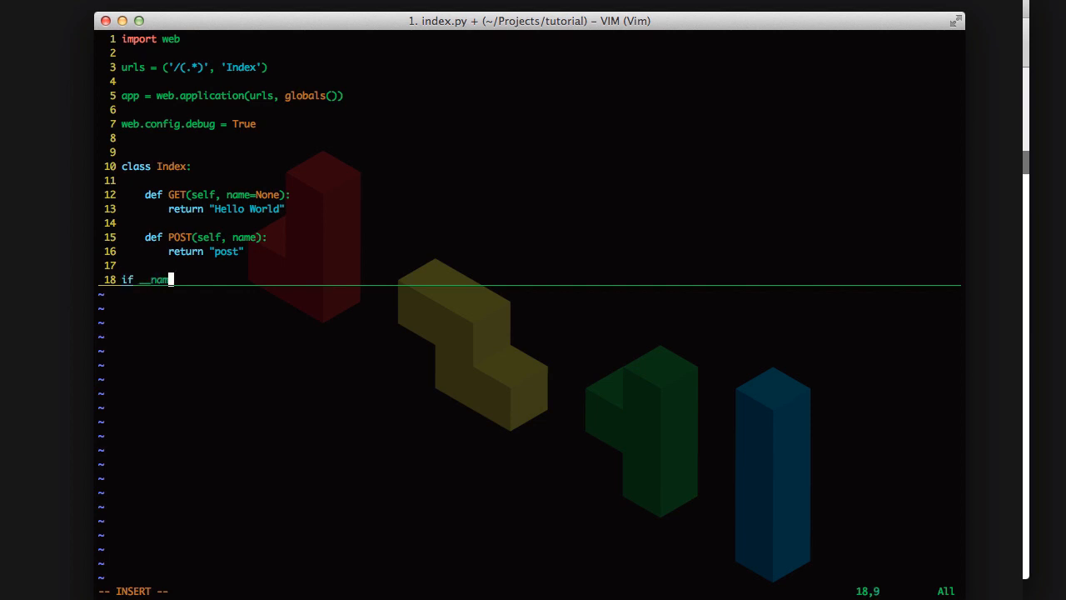
type("e__=='")
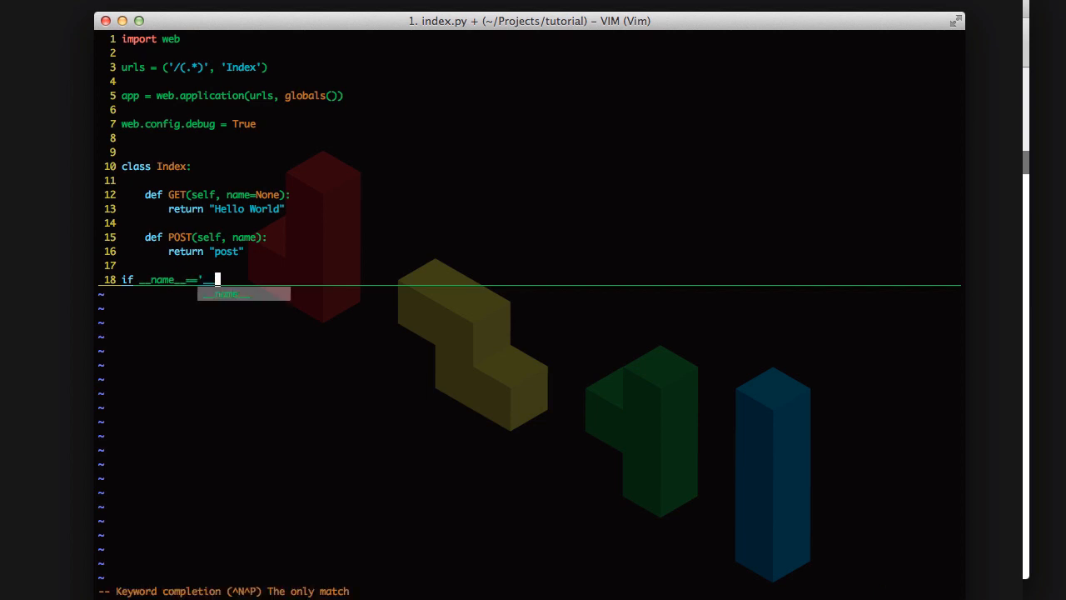
type("__main__")
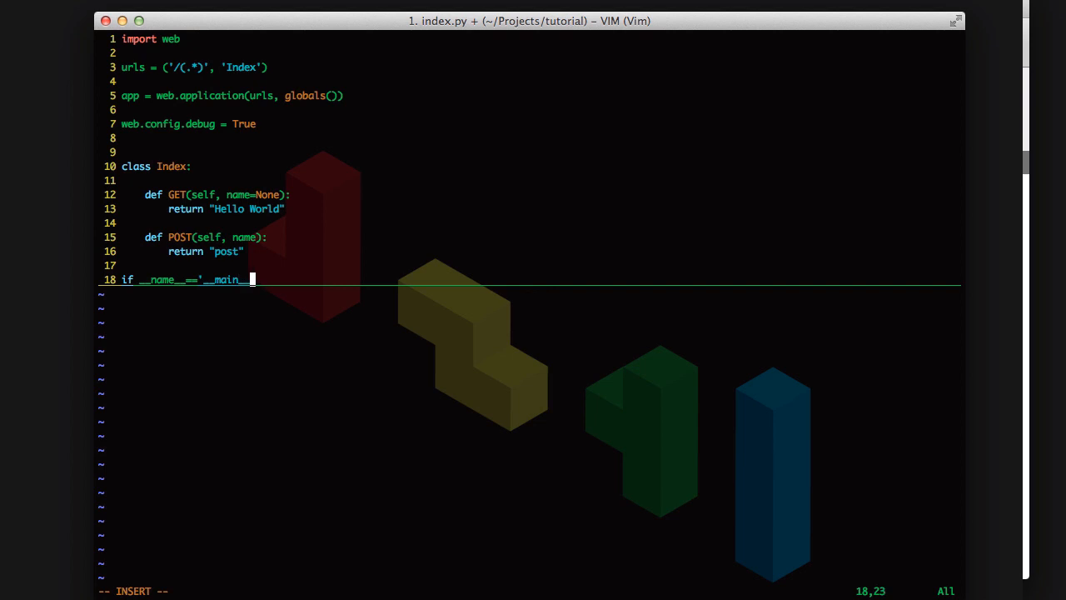
type(":app")
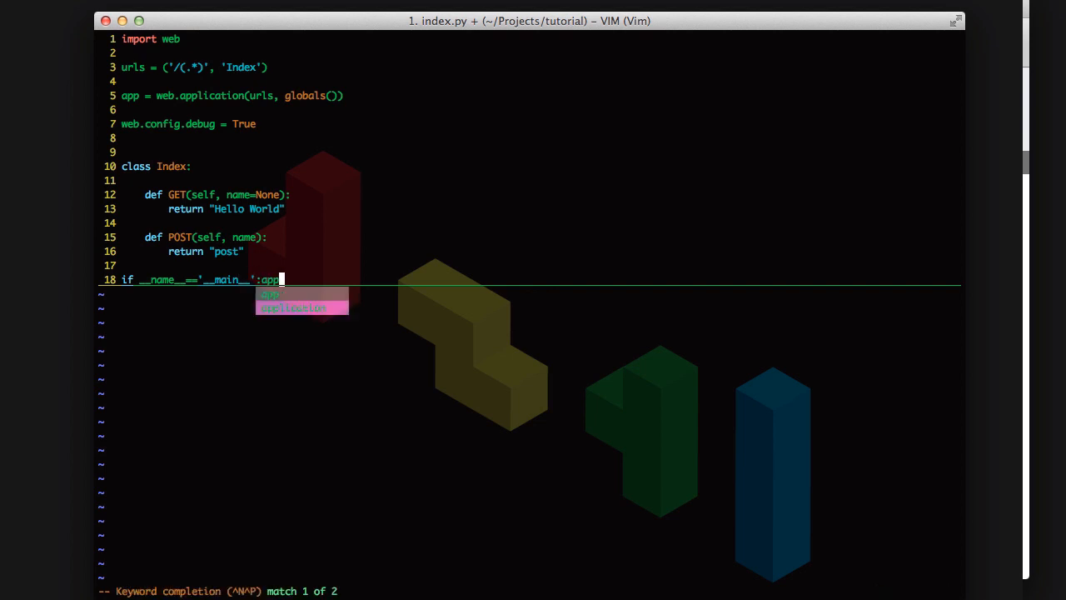
type(".run(")
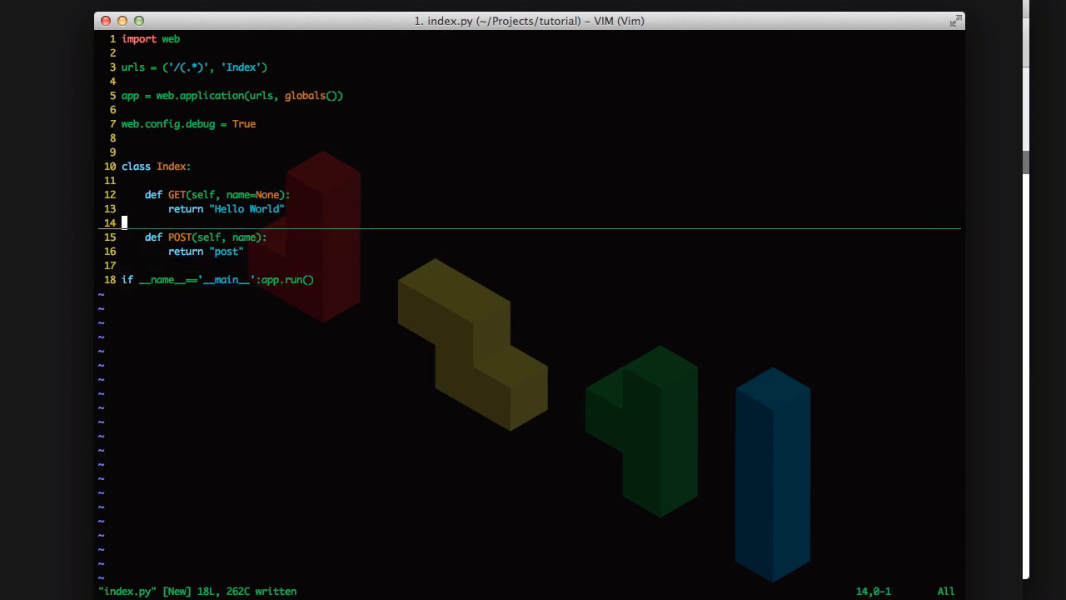
Step: Quit Vim and launch the server with python index.py
key("j")
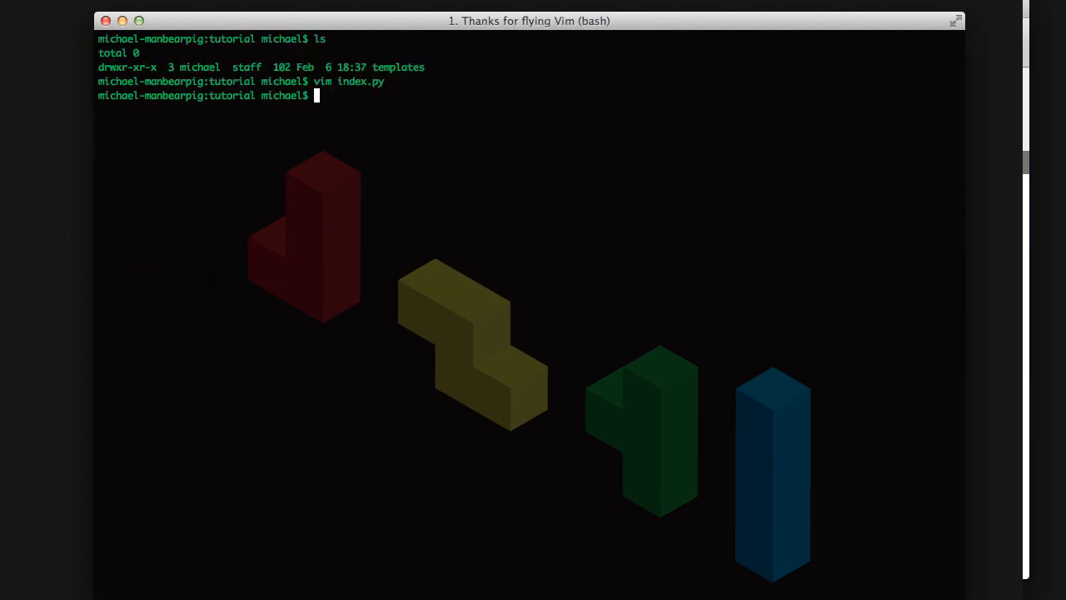
type("python index.py")
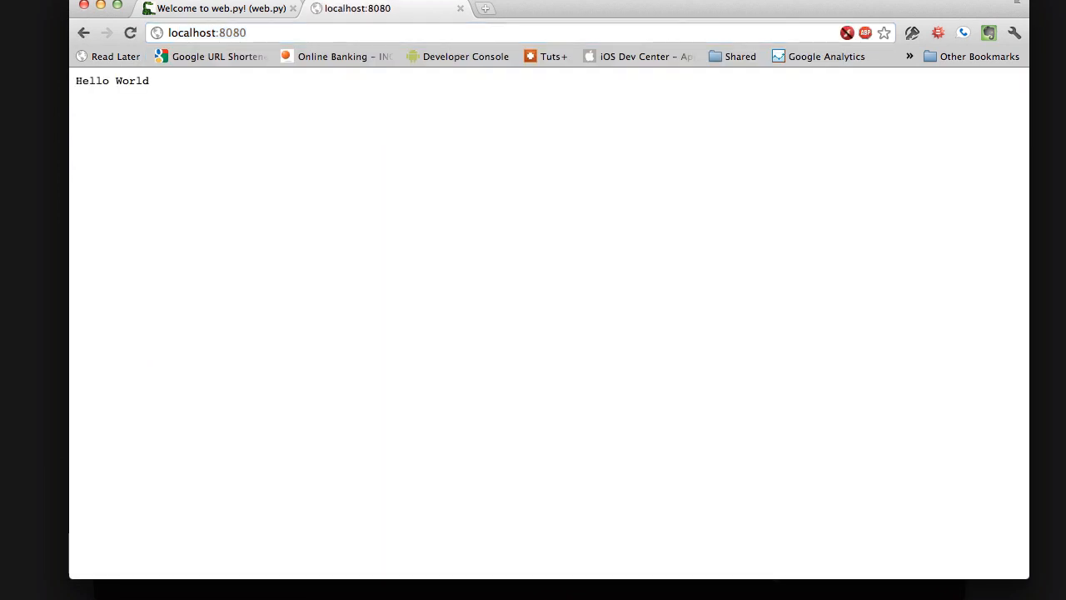
mouse_move(75, 82)
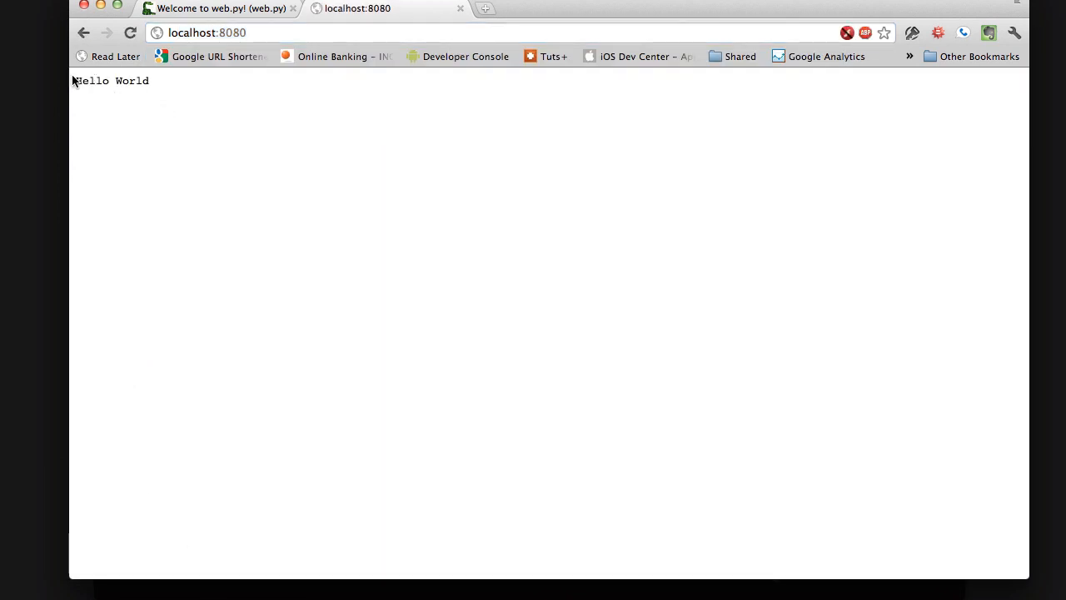
mouse_move(177, 80)
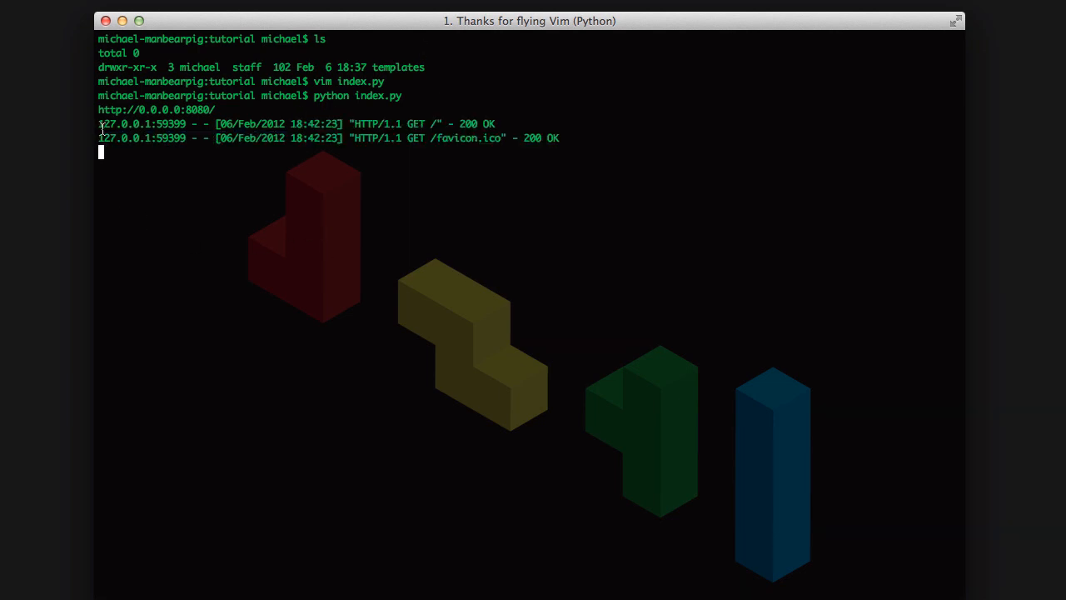
mouse_move(275, 140)
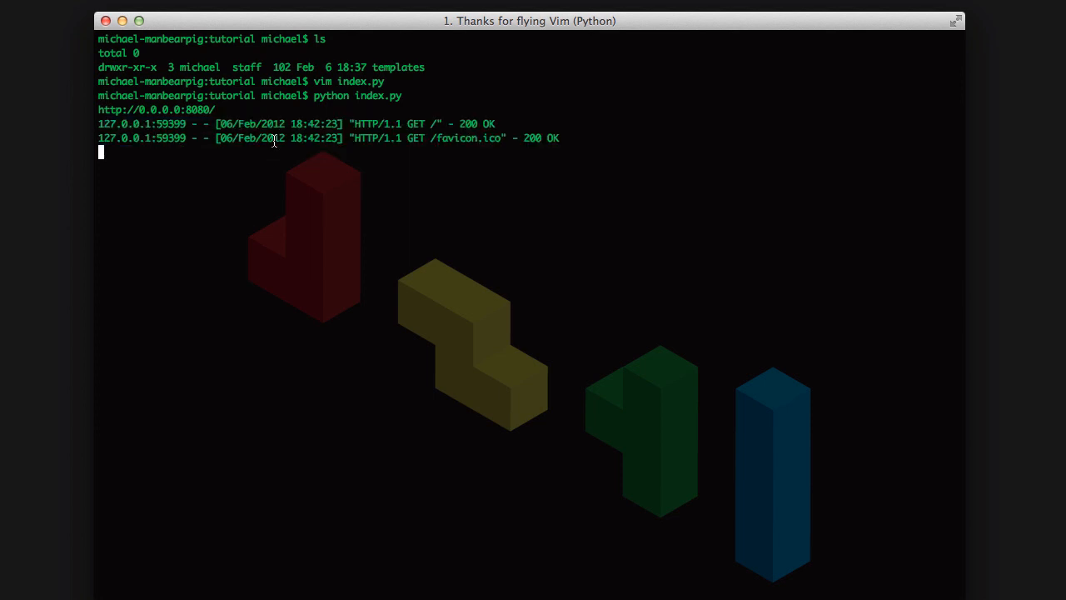
Step: Stop the server, list the templates folder, and edit templates/index.html in Vim
key("ctrl+c")
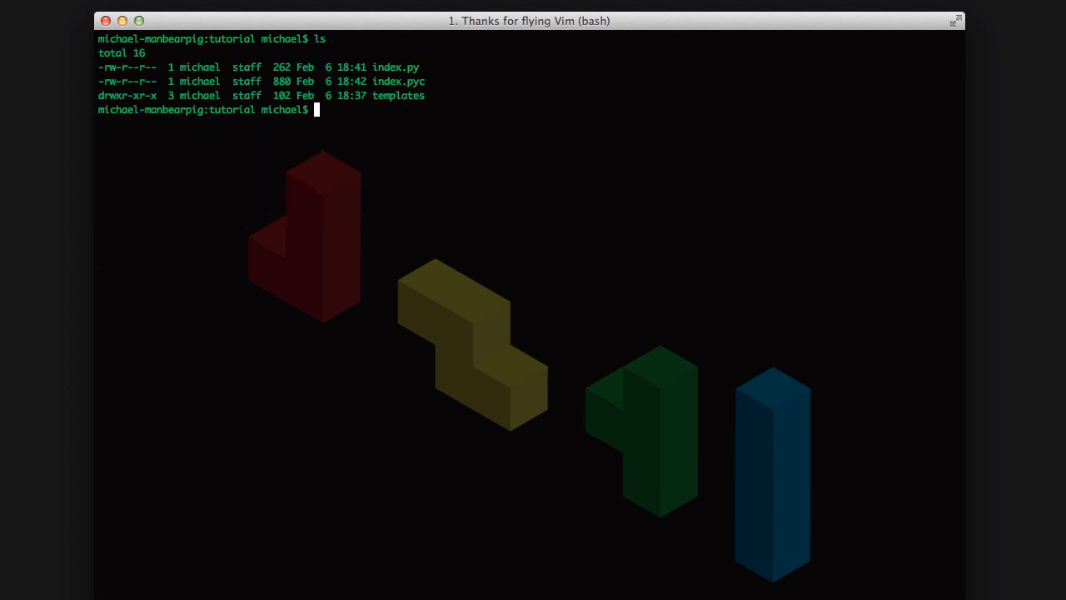
type("ls templates/")
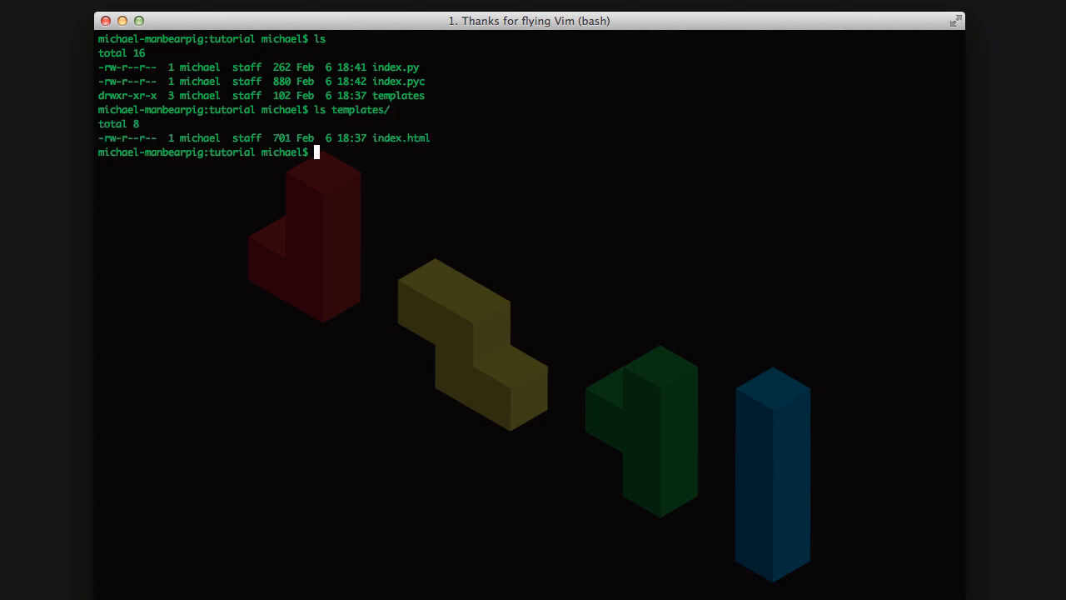
type("vim t")
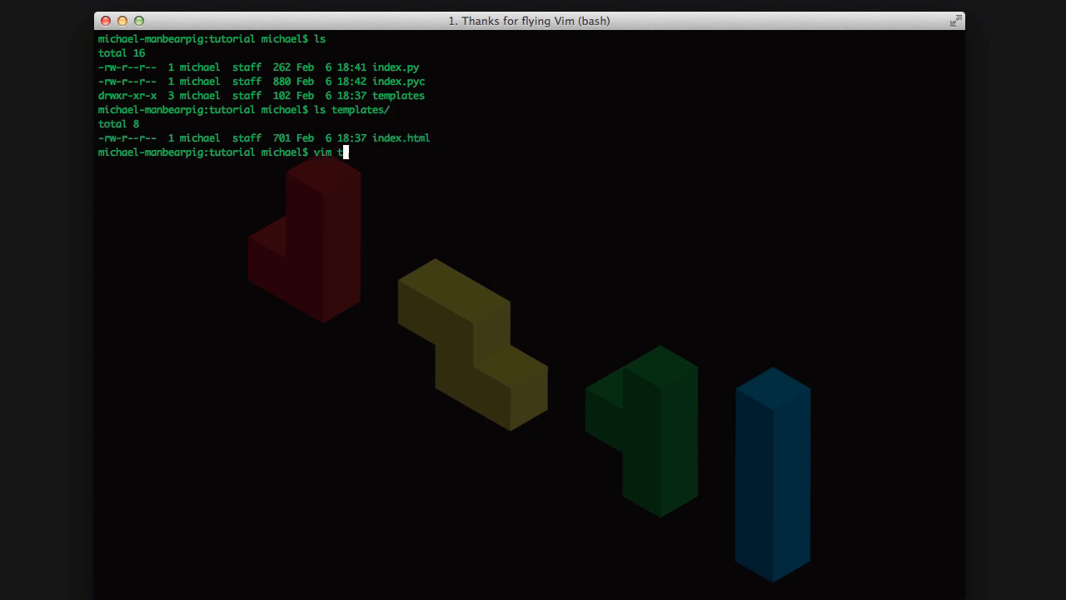
key("Return")
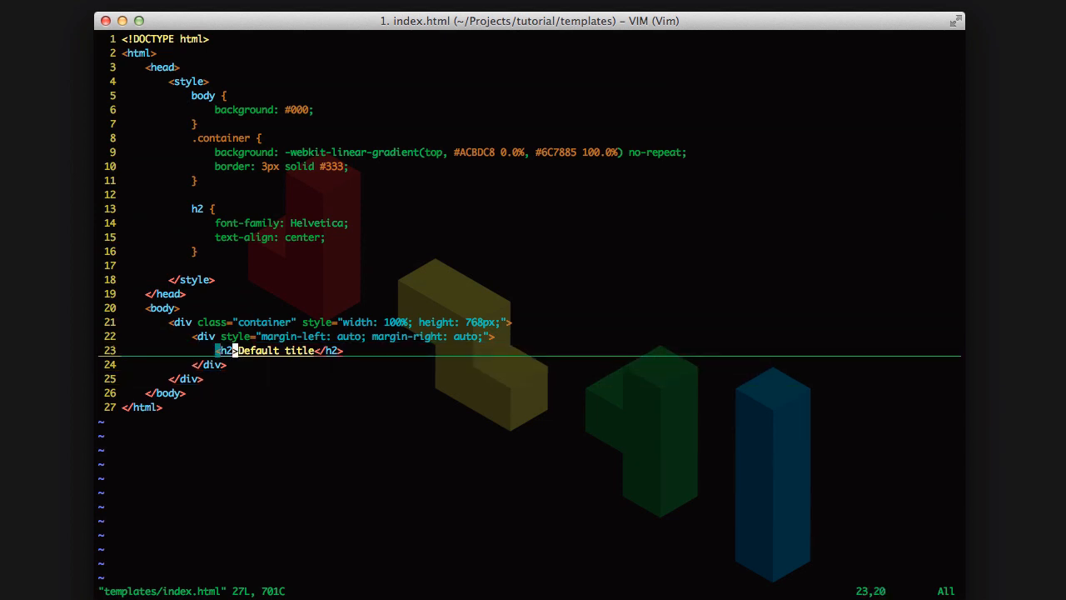
Step: Declare $def with (title) as the template's first line
key("l")
type("$")
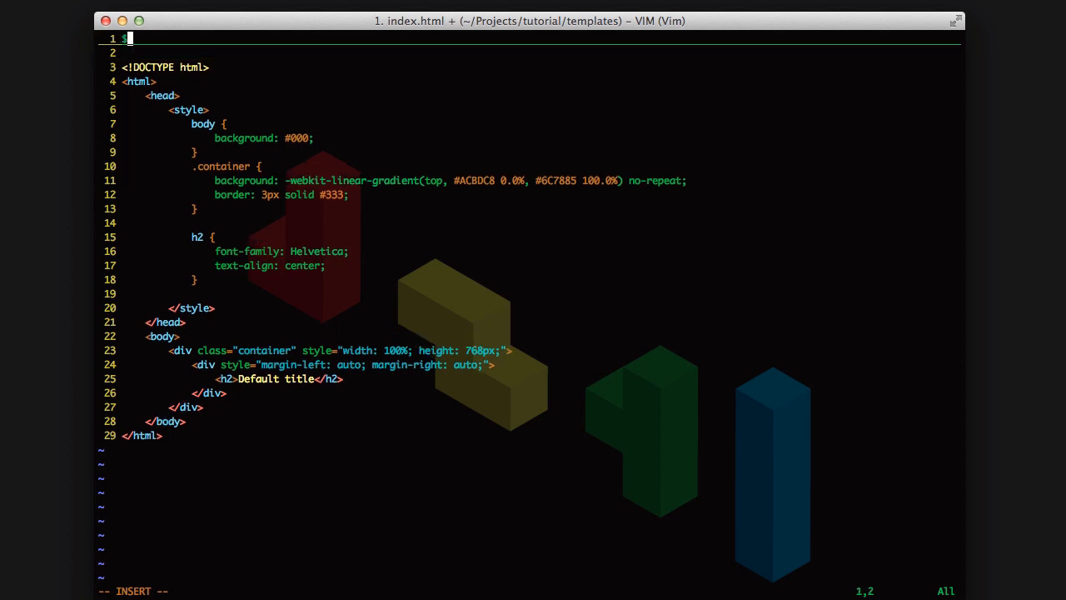
type("def")
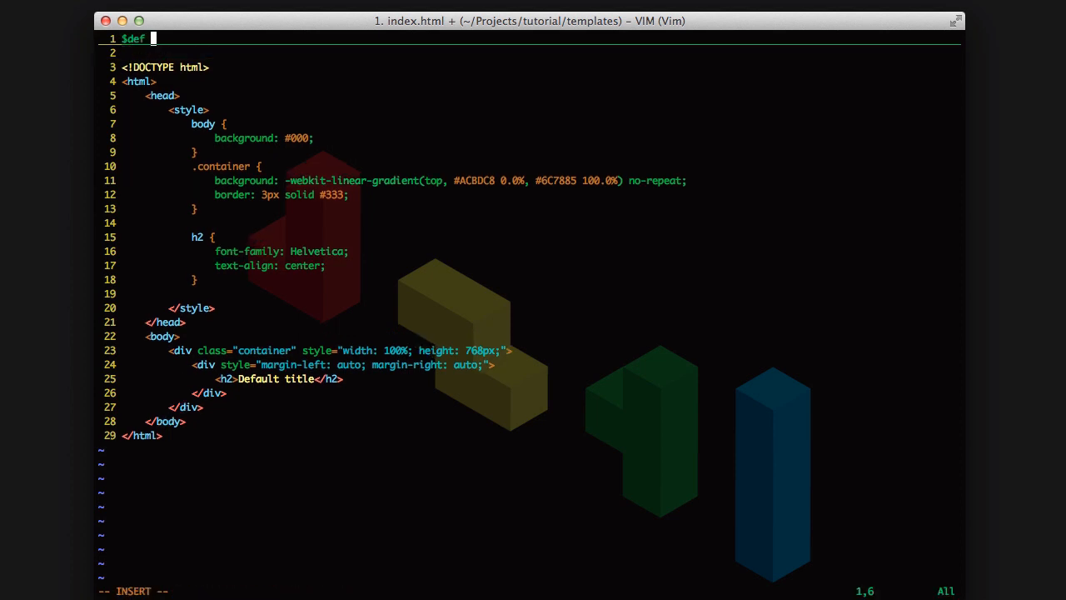
type("with")
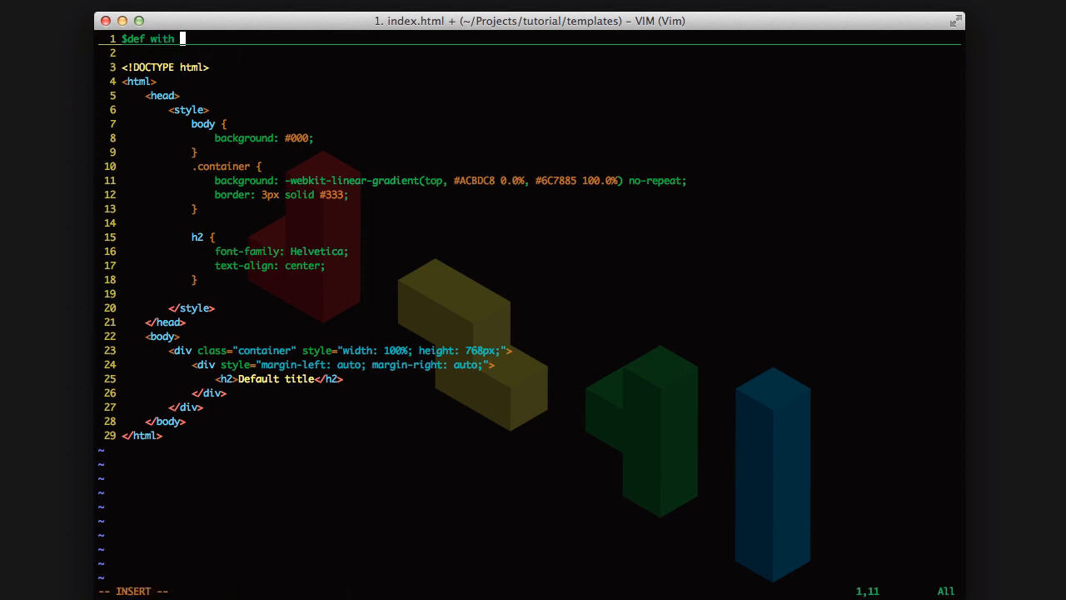
type("(")
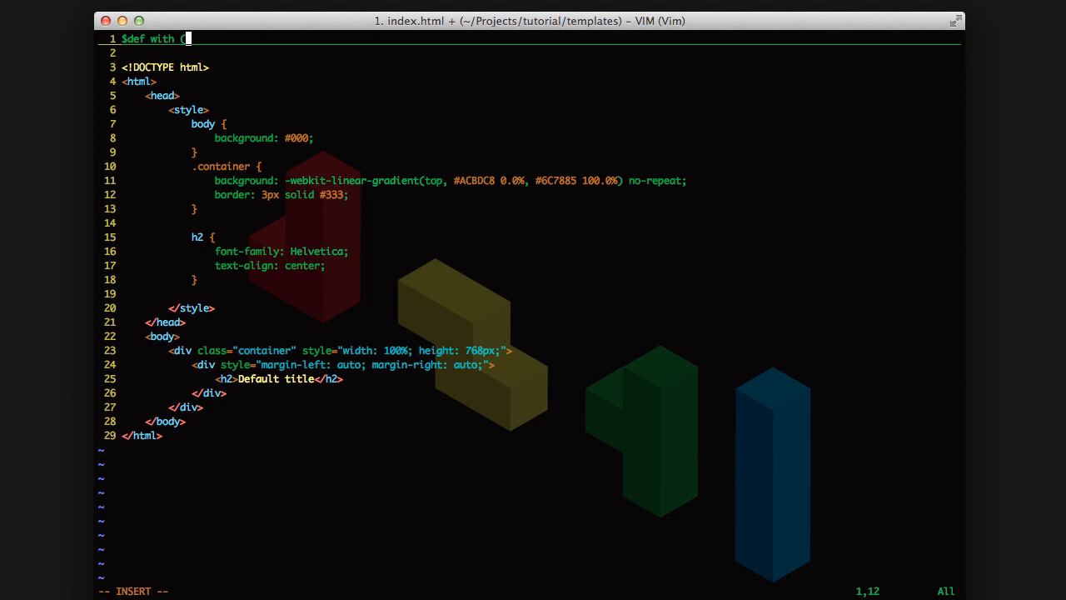
type("title")
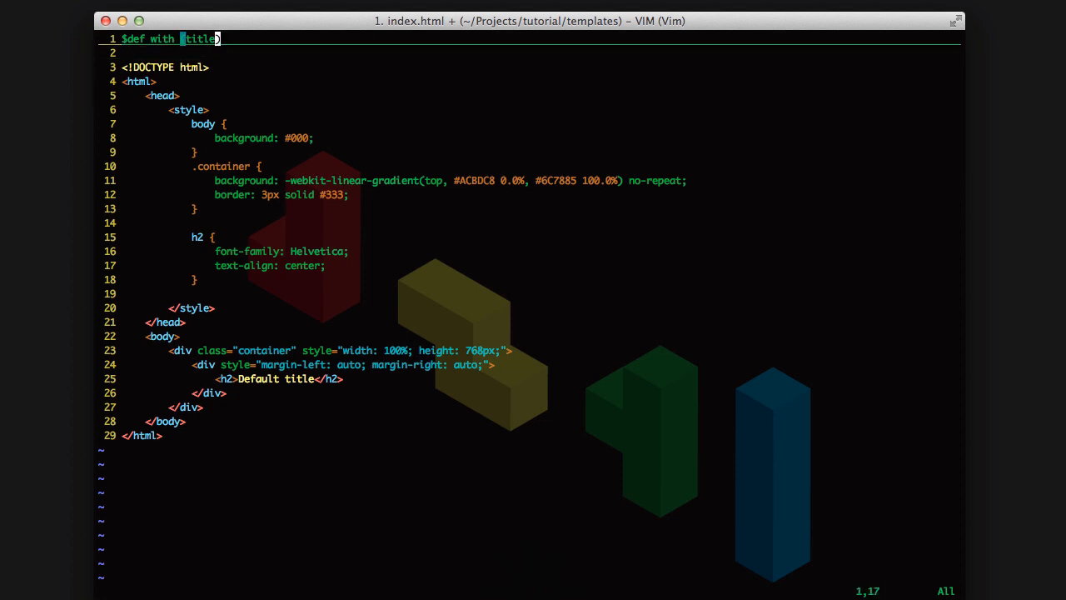
type(", dslkds")
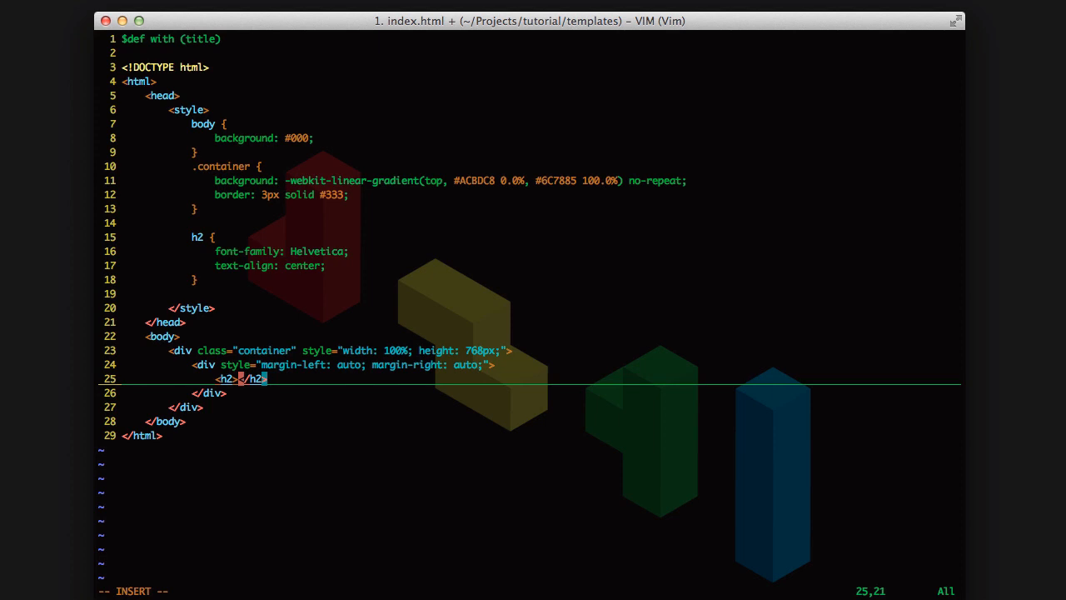
Step: Put $title inside the h2 heading, save, and reopen index.py in Vim
type("$")
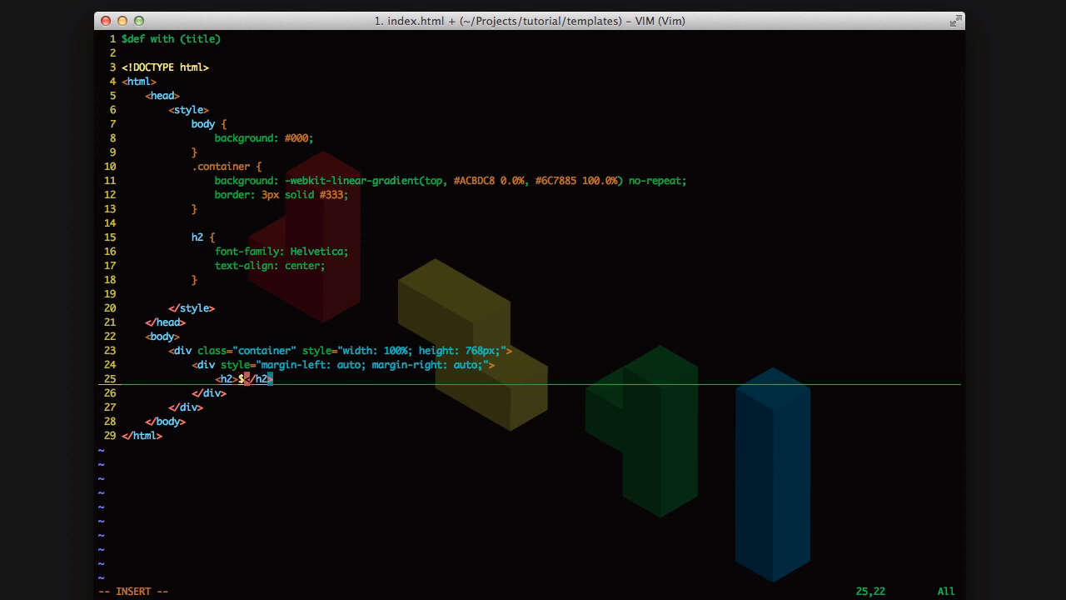
type("title")
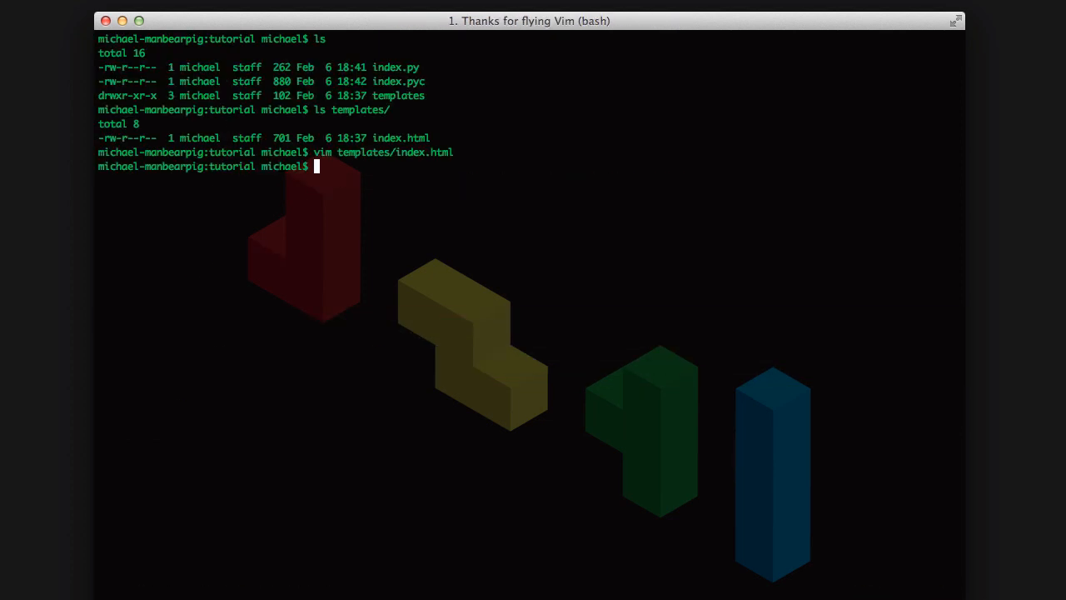
type("vim")
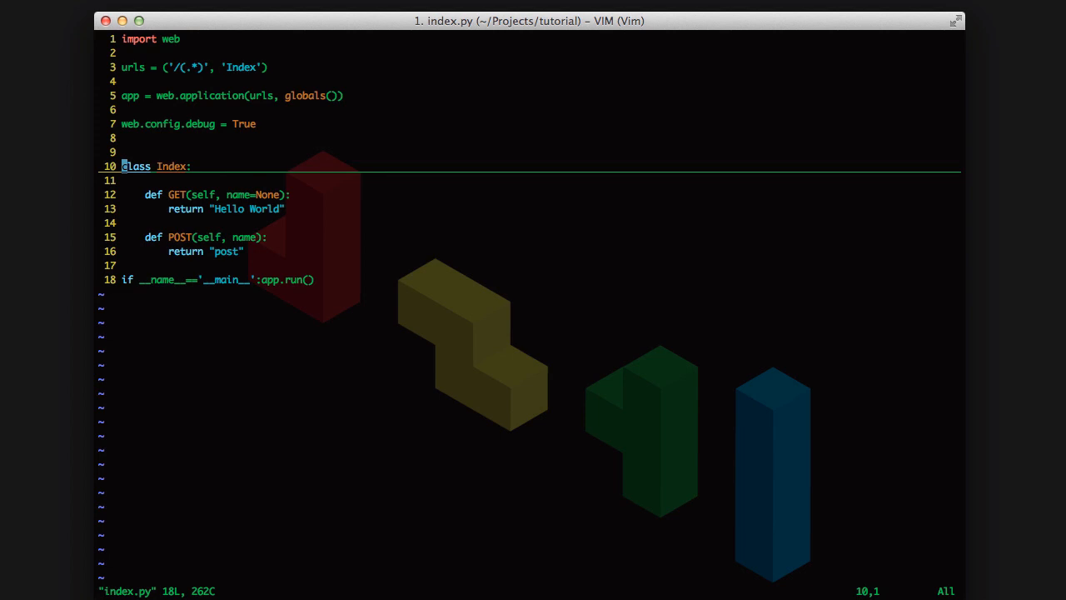
Step: Add a def __init__(self): method inside the Index class above GET
key("o")
type("def")
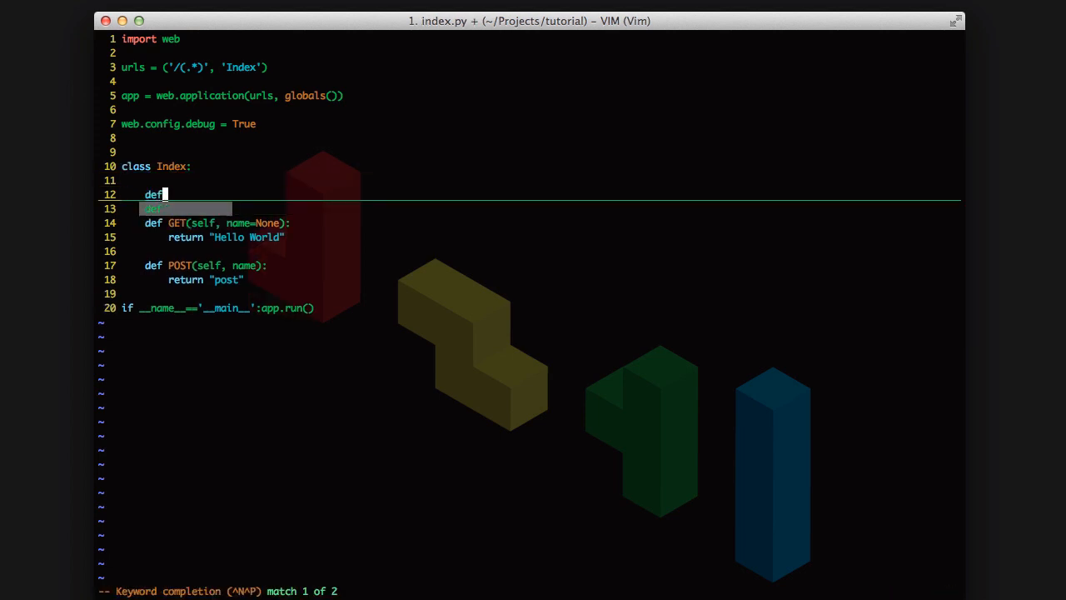
type("__init")
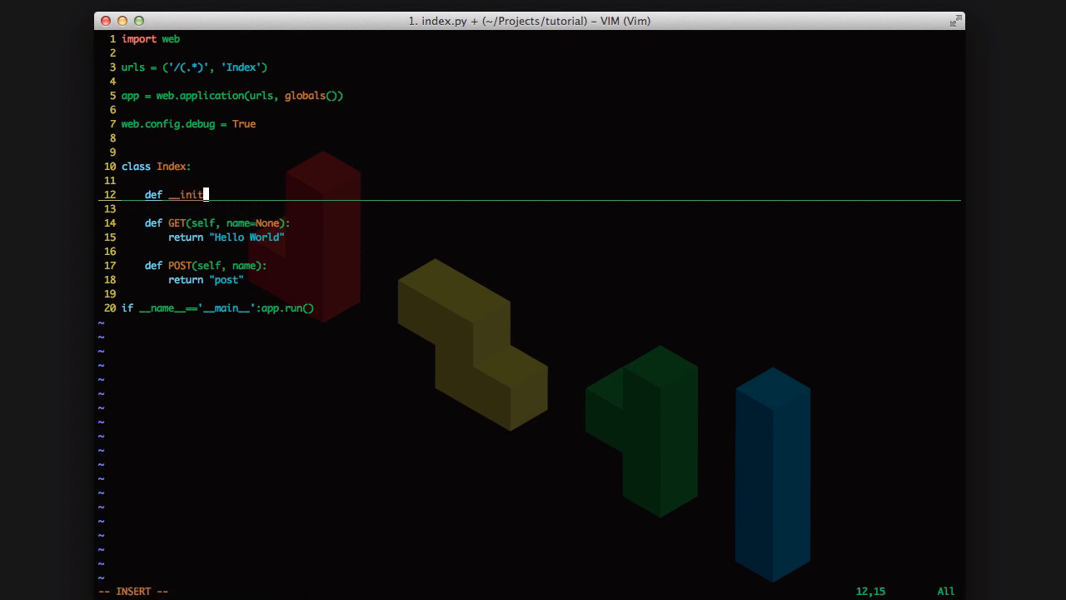
type("(self):")
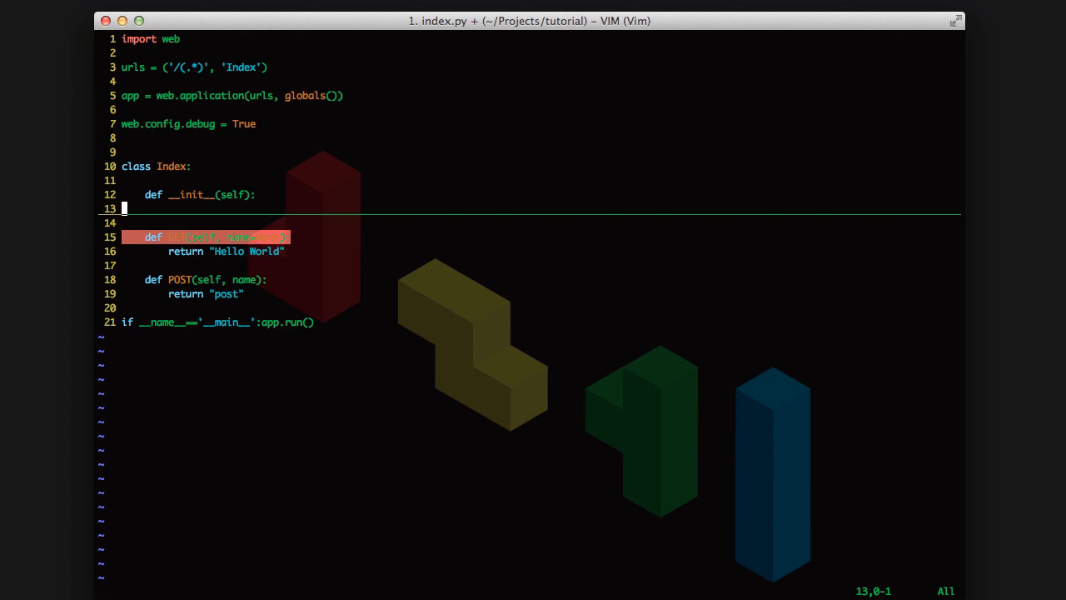
Step: Set self.render = web.template.render('templates/') in __init__ using omni-completion, then save
key("i")
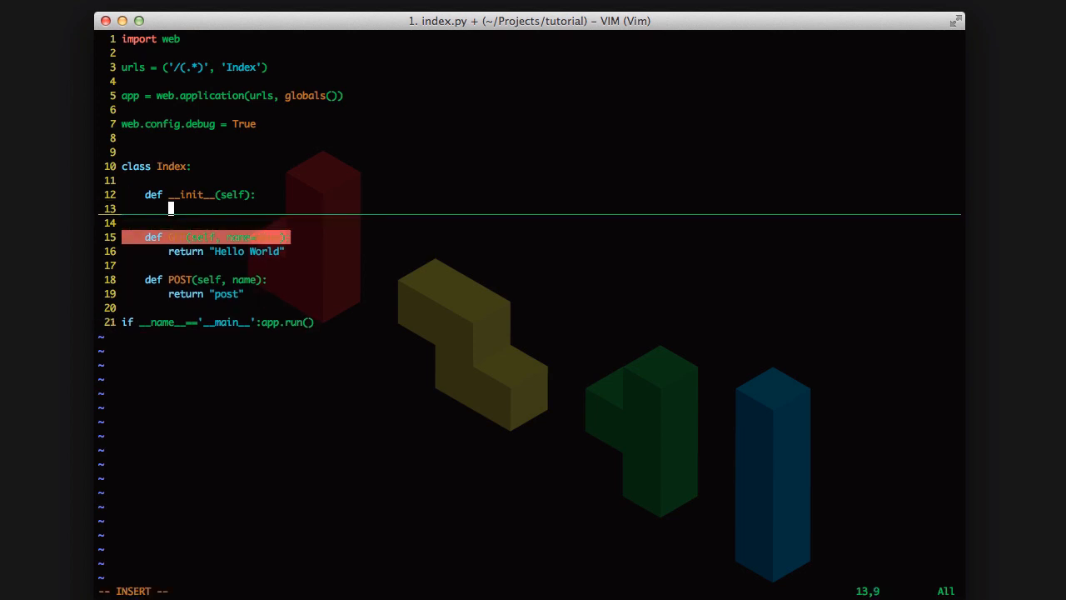
type("s")
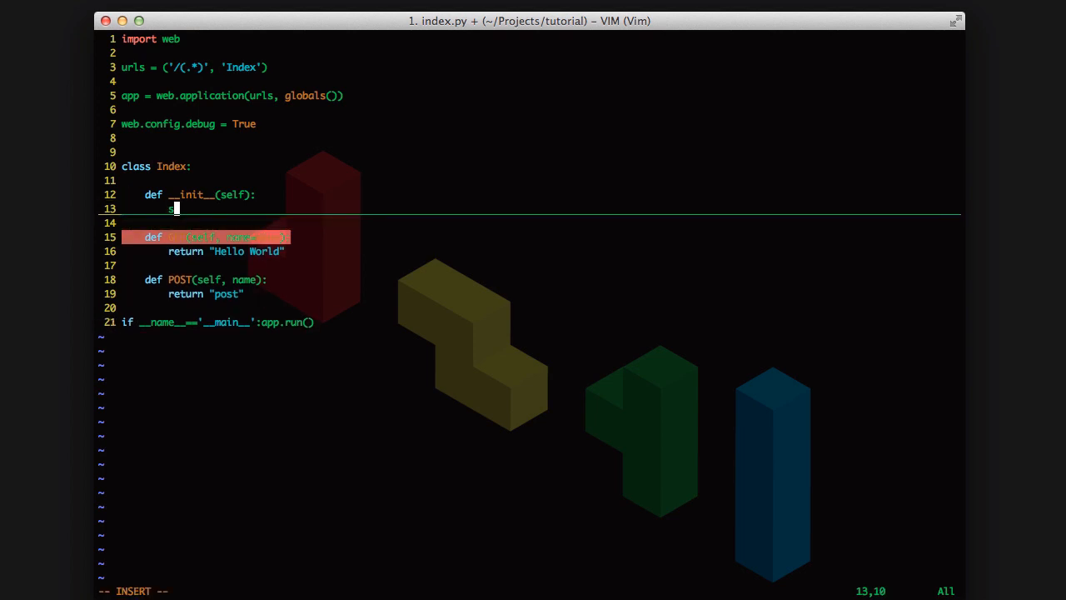
type("self. r")
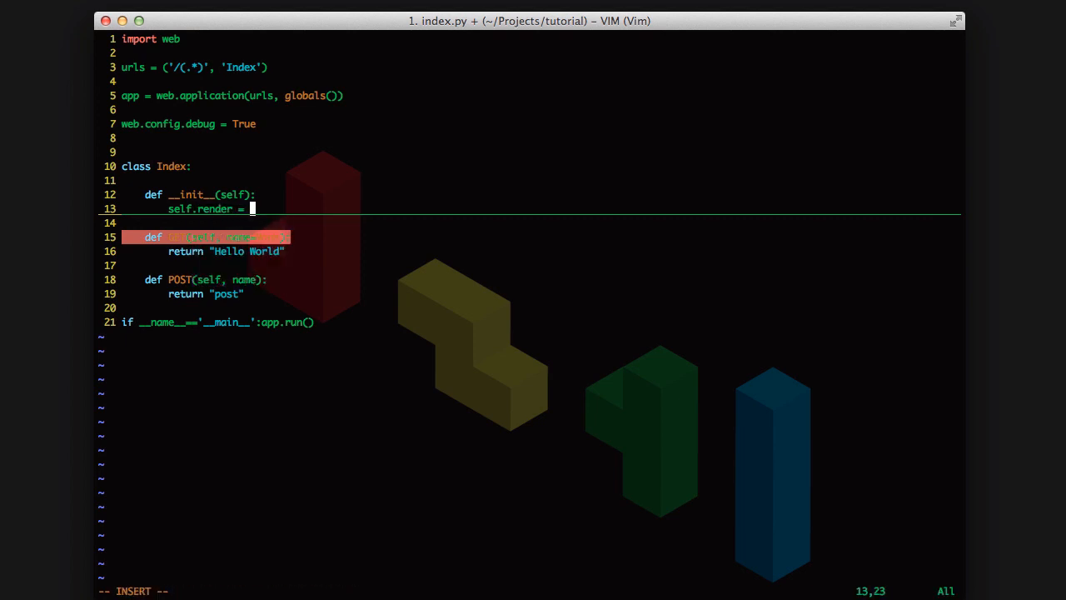
type("s")
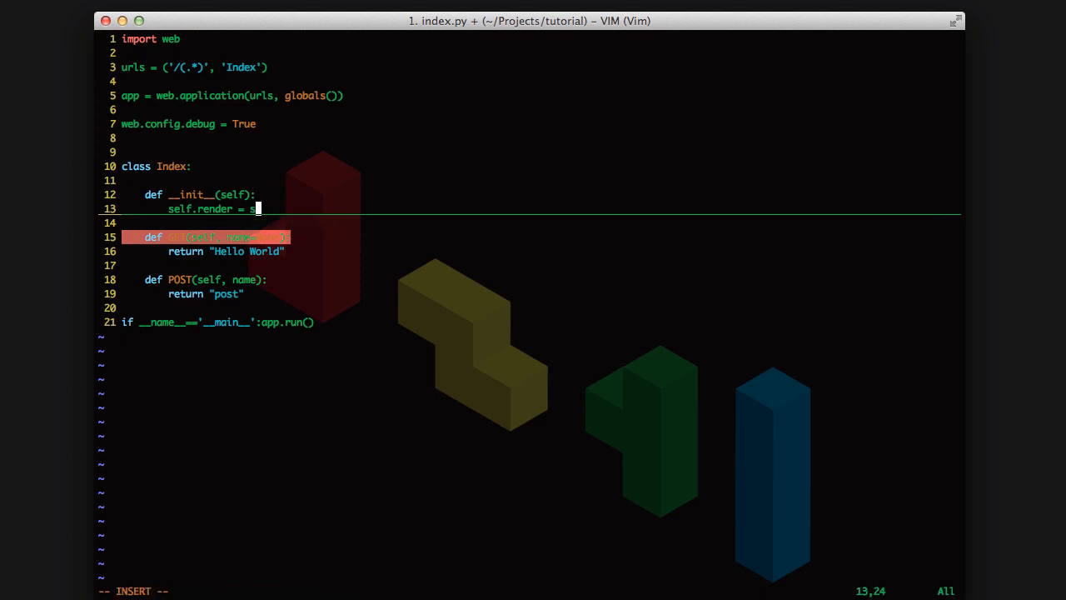
type("web.template.")
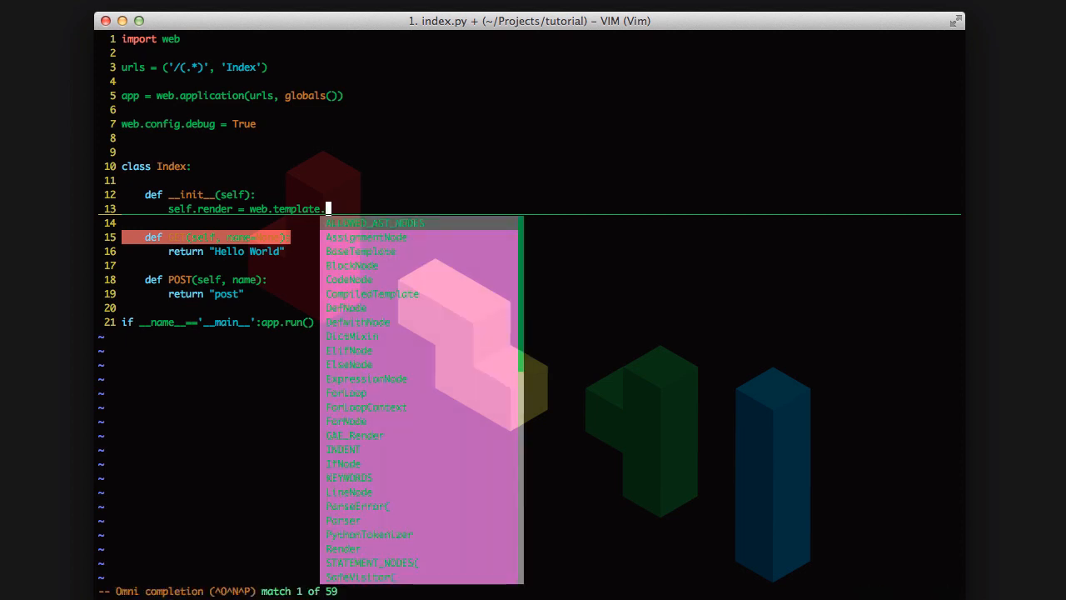
type("render(")
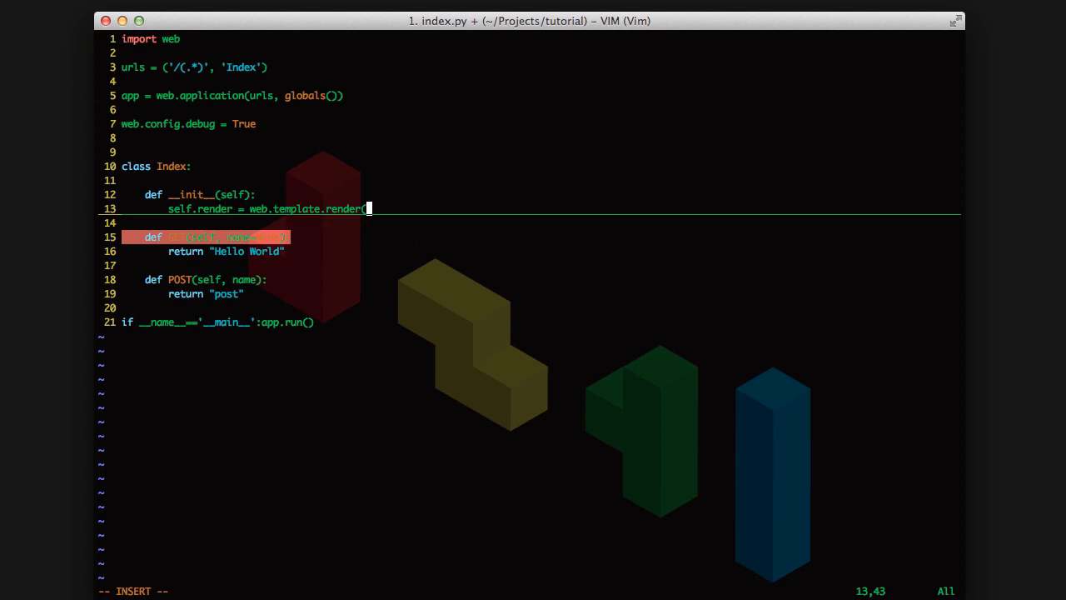
type("'")
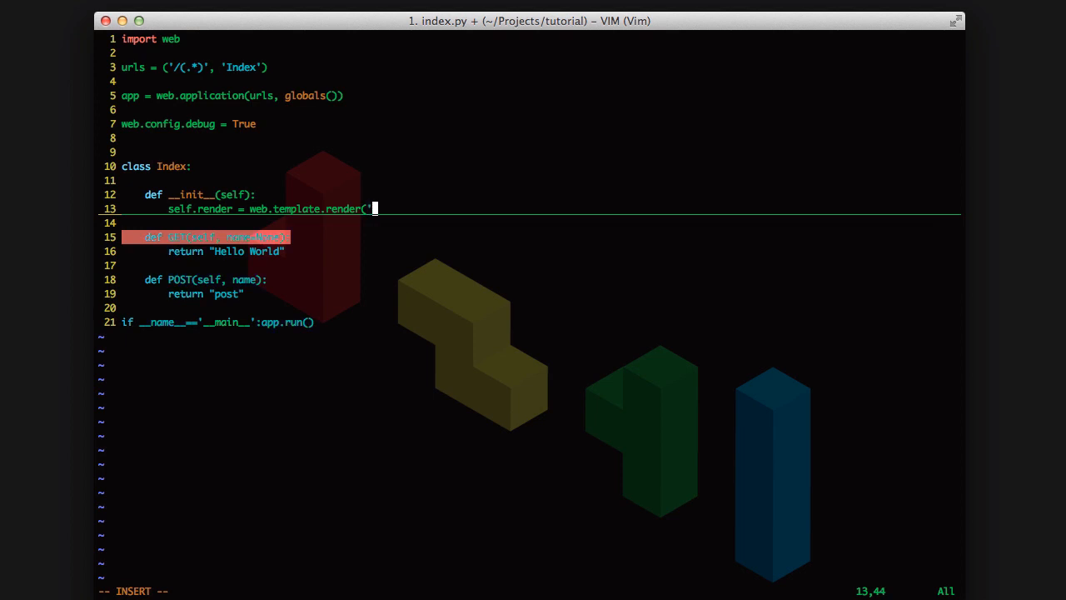
type("templates/')")
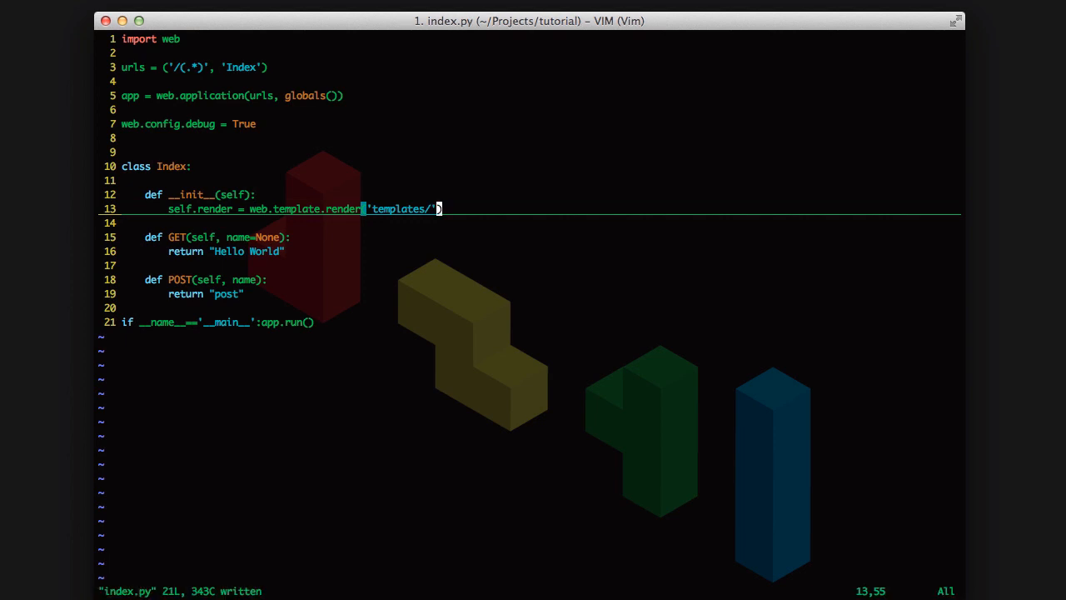
key("j")
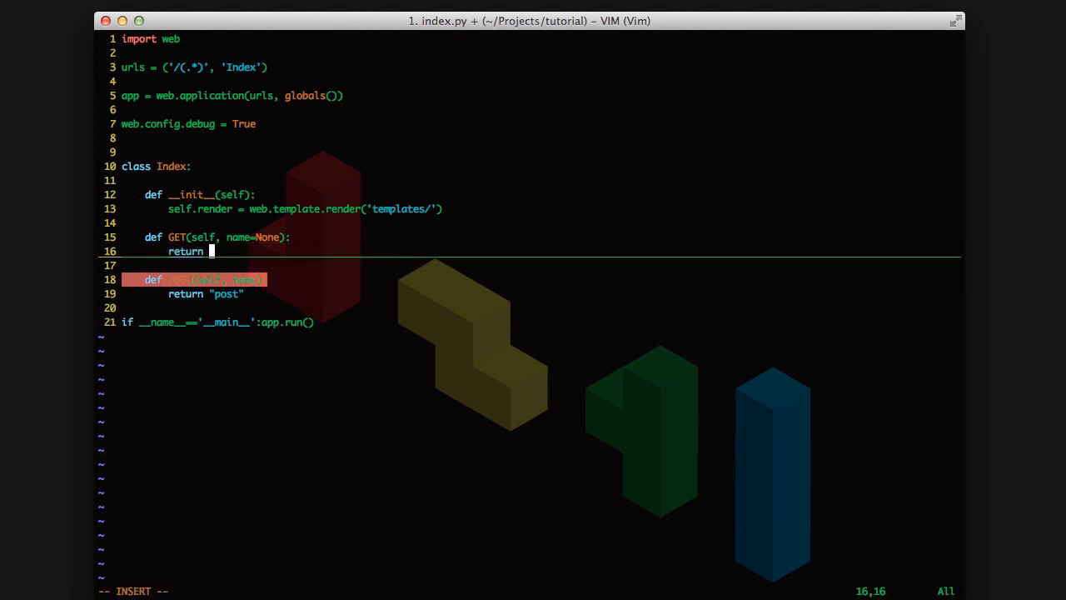
Step: Rewrite GET to return self.render.index("Web.py is cool") and save-quit with :wq
type("self.render")
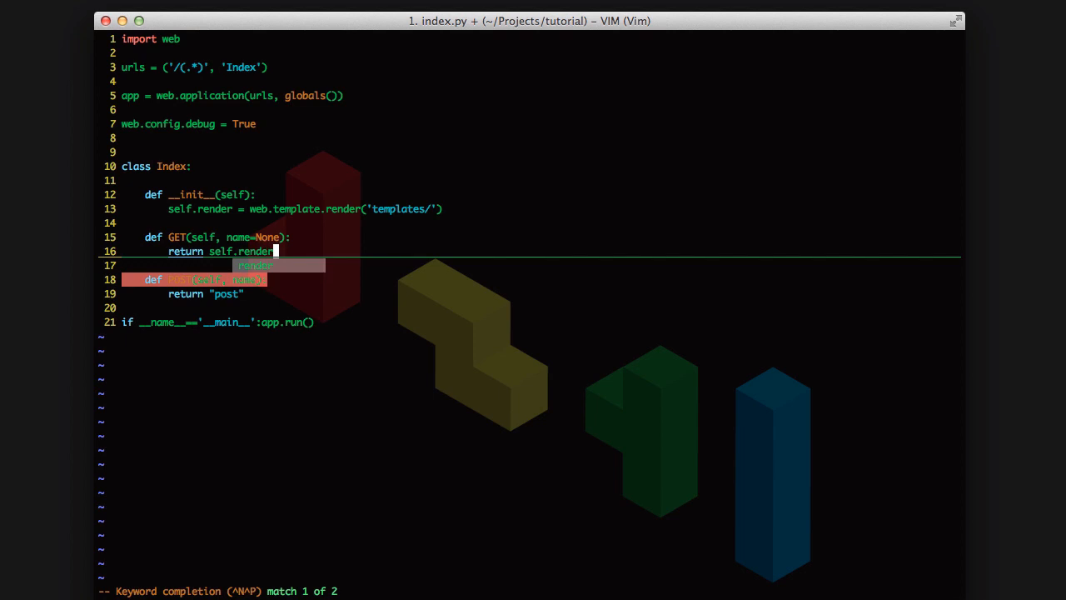
type(".")
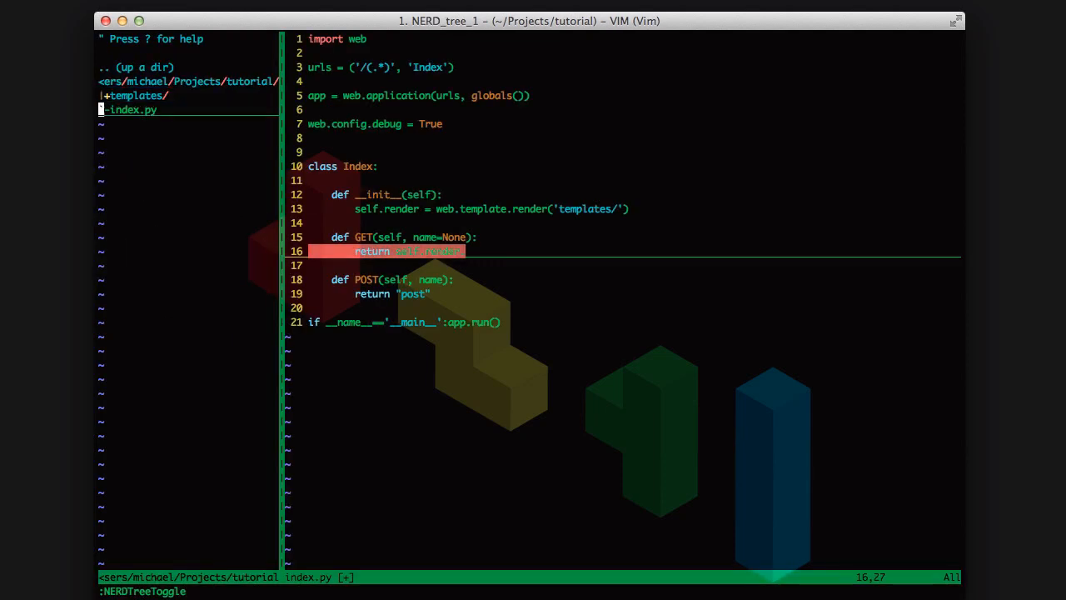
left_click(137, 95)
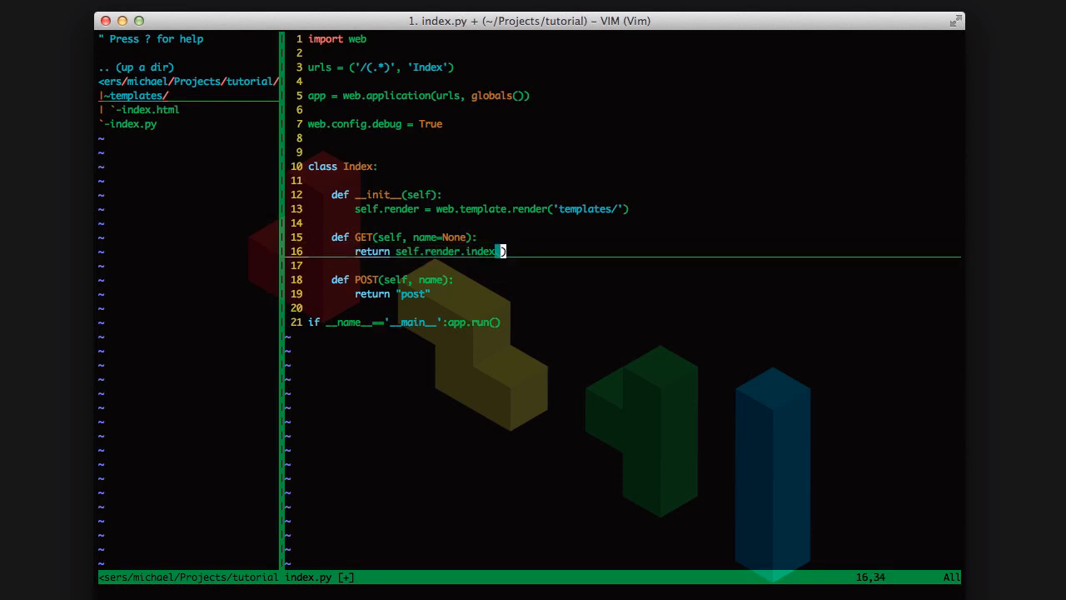
key("i")
type("\"Web")
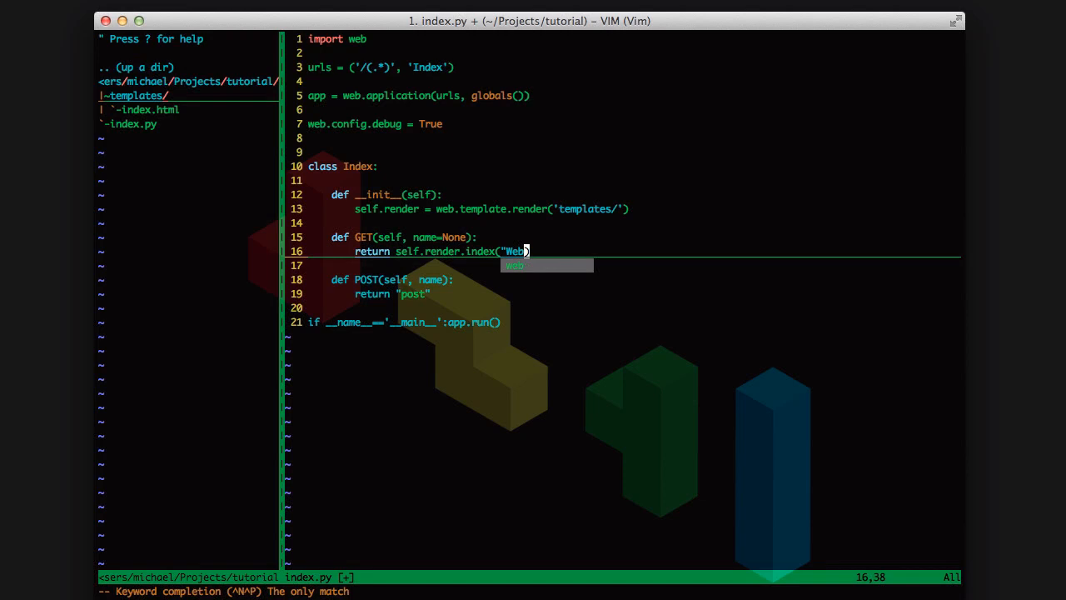
type(".py is")
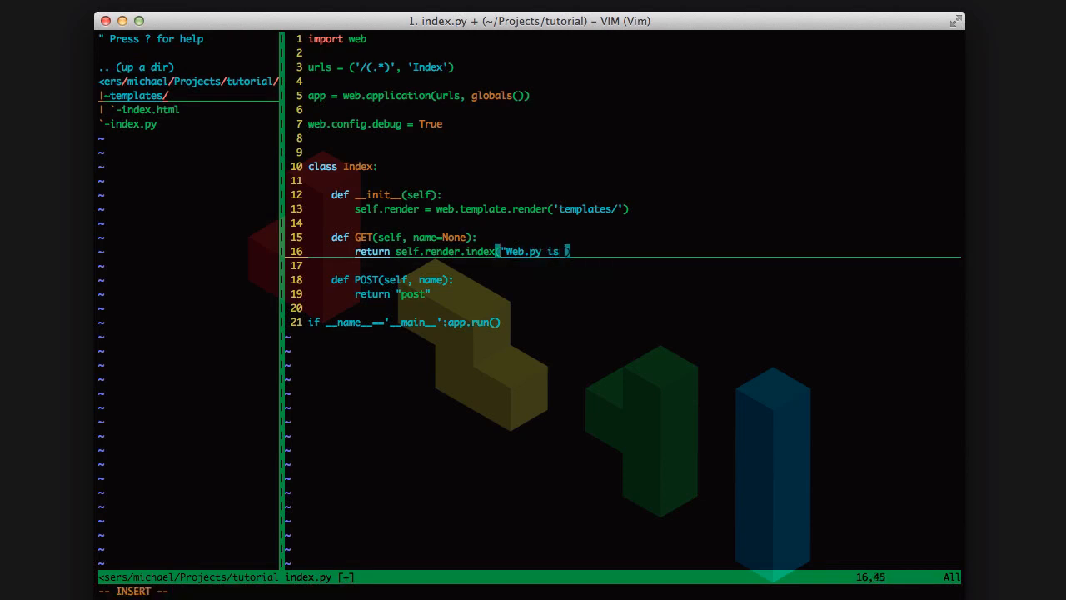
type("cool")
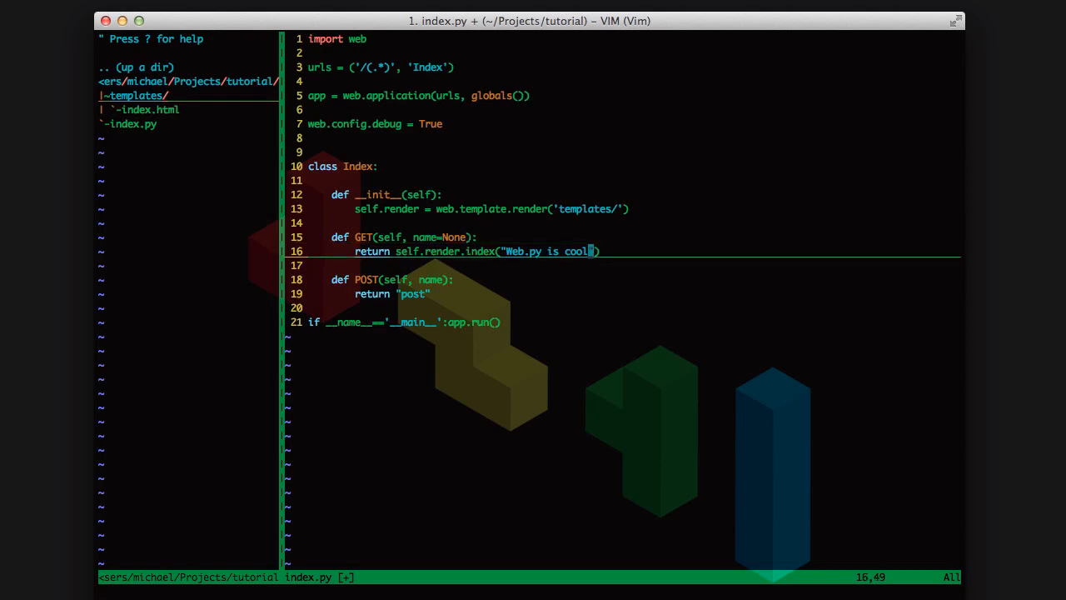
type(":wq")
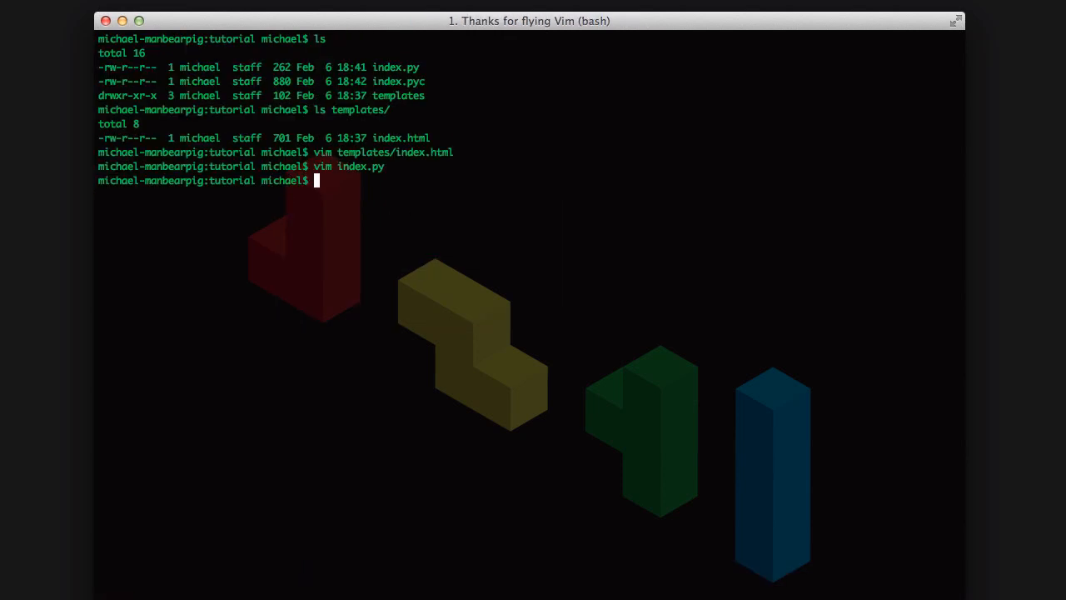
Step: Launch the app with python index.py at the bash prompt
type("python")
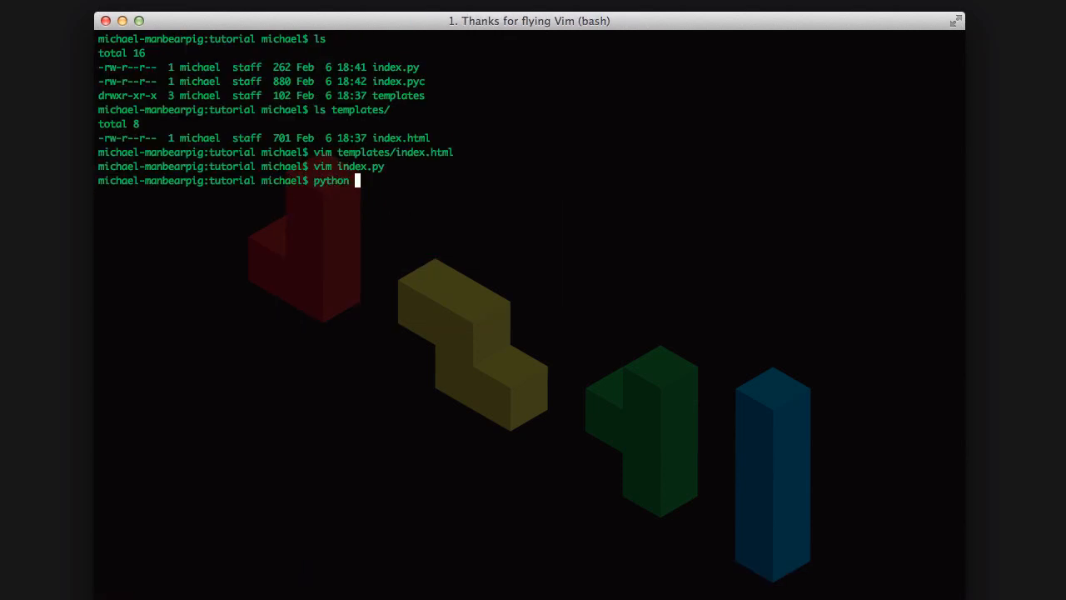
type("index.py")
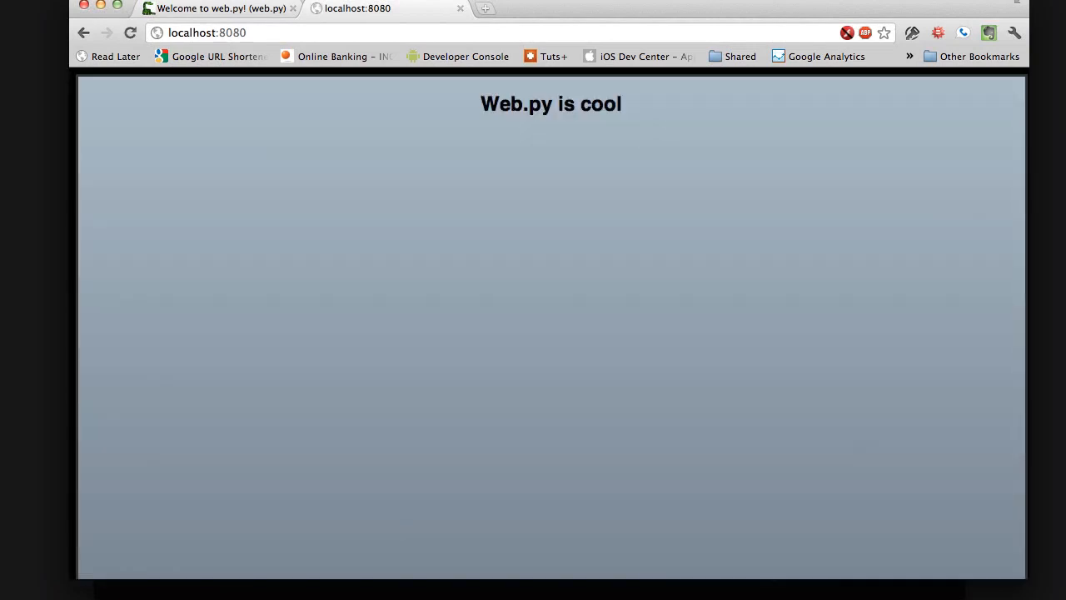
mouse_move(593, 97)
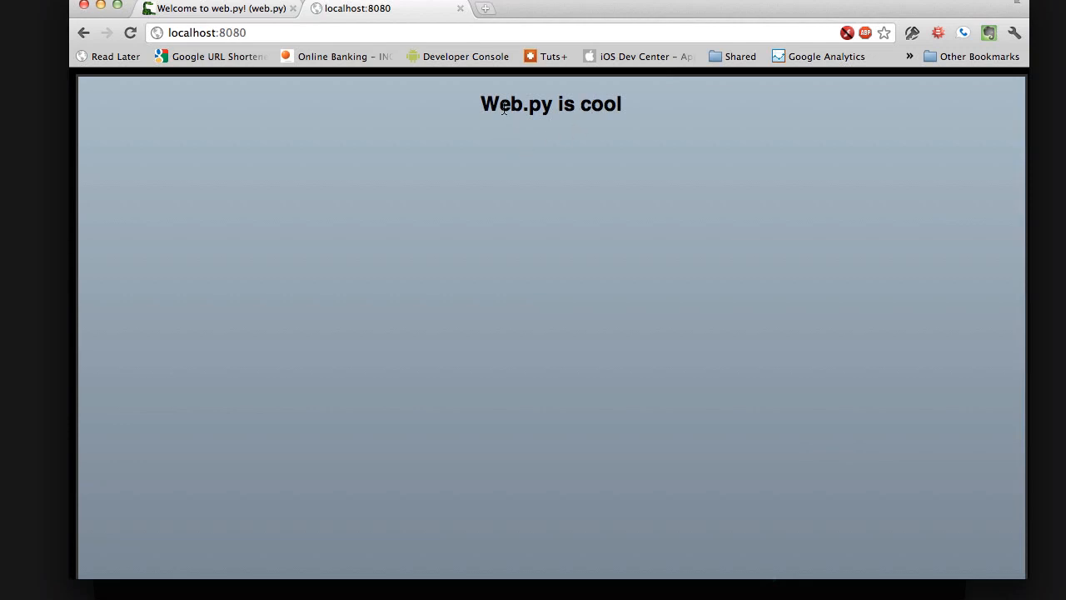
Step: Select the rendered "Web.py is cool" heading on localhost:8080 to check it
triple_click(550, 104)
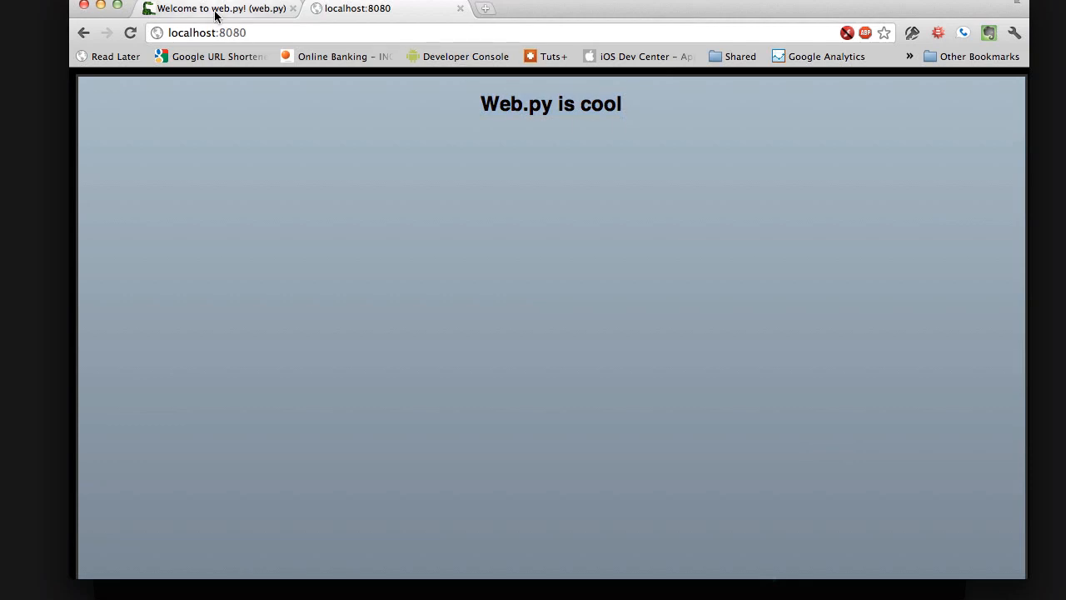
mouse_move(516, 175)
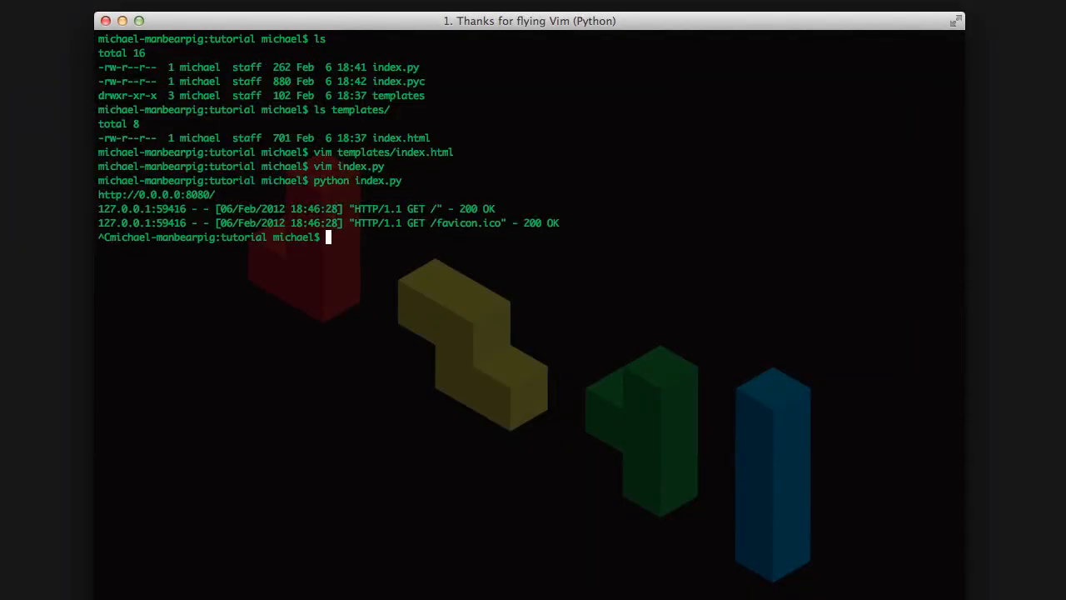
Step: Stop the server and reopen index.py in Vim
type("vim")
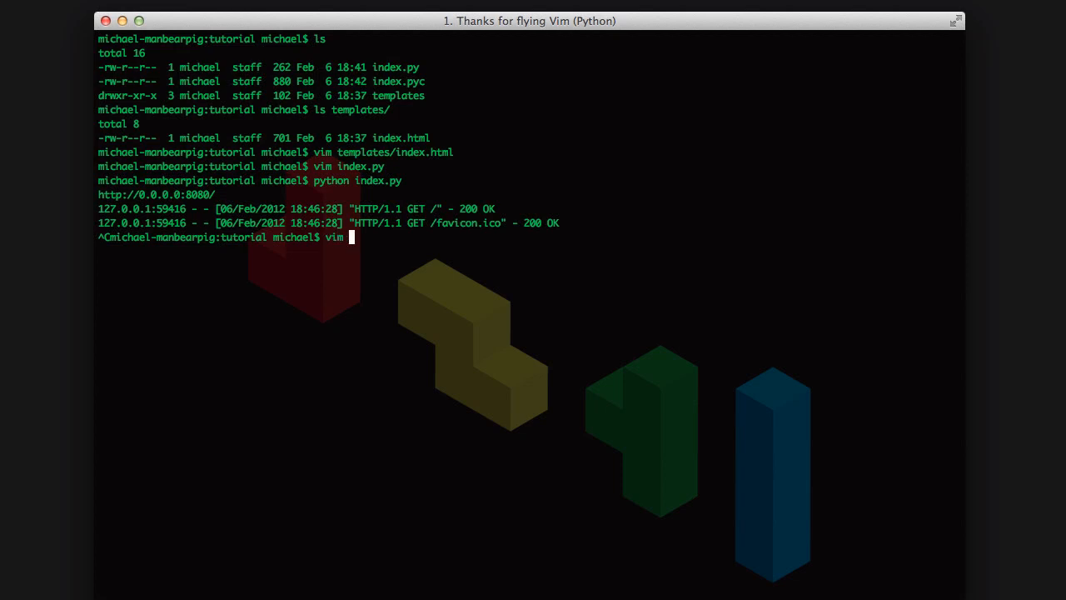
type("temp")
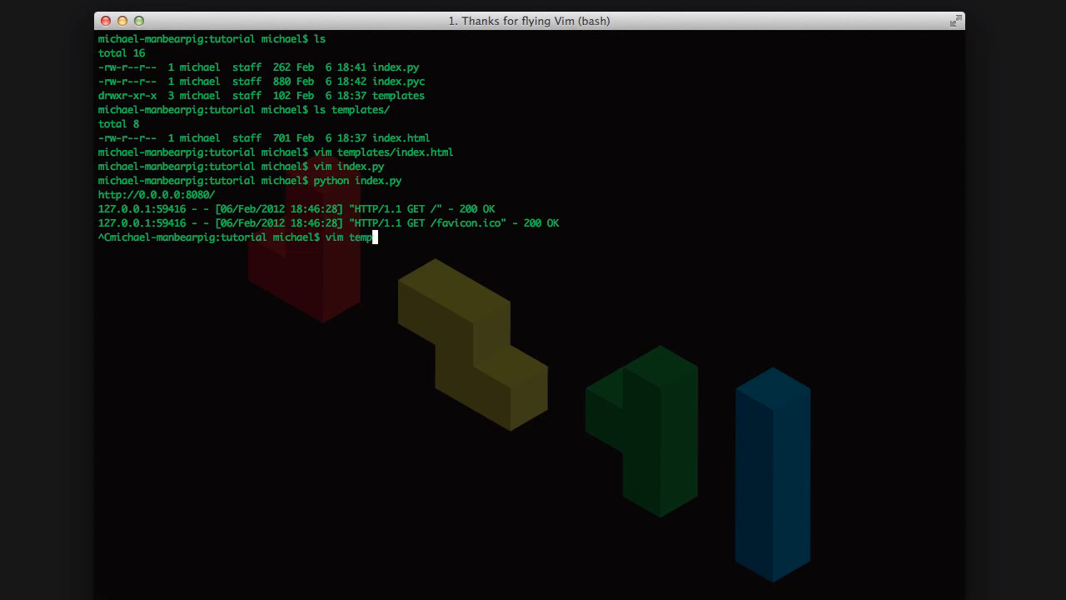
type("index.py")
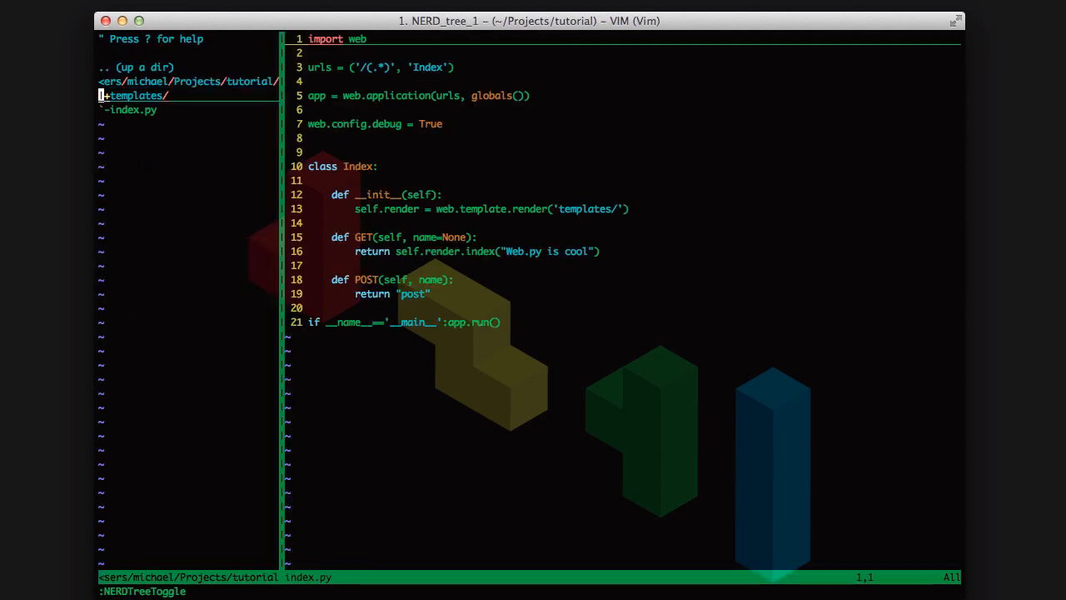
Step: In templates/index.html wrap the h2 in a $for t in title: loop outputting <h2>$t</h2>
left_click(137, 95)
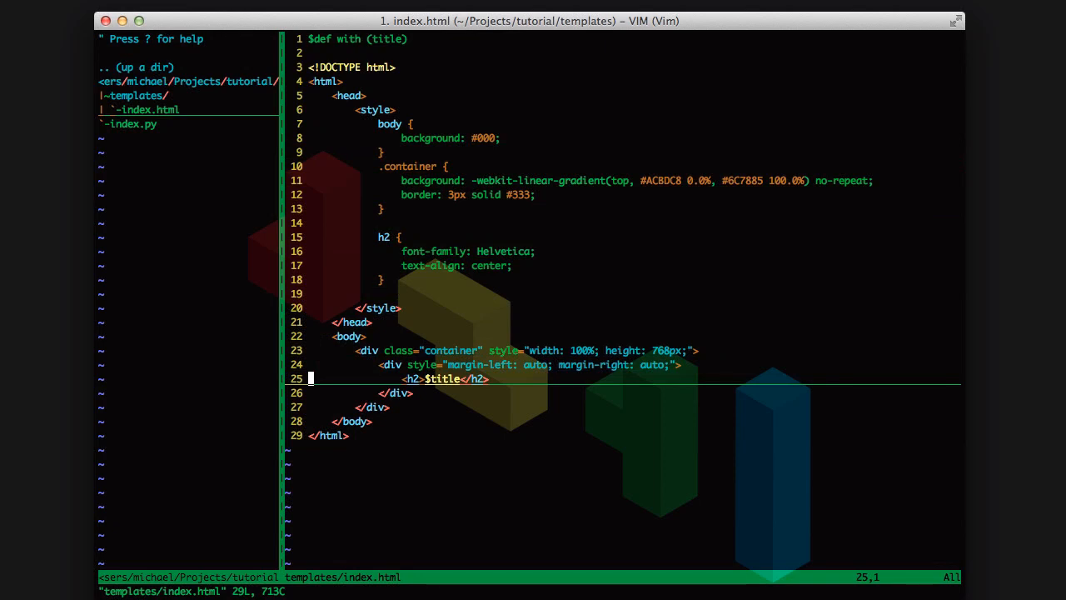
key("o")
type("$")
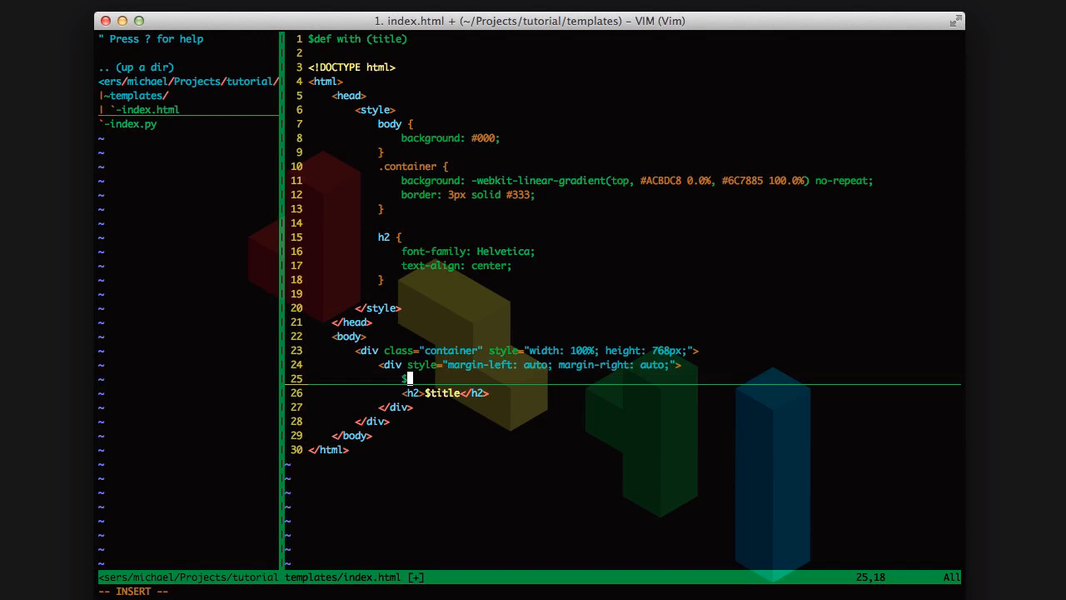
type("for t in title:")
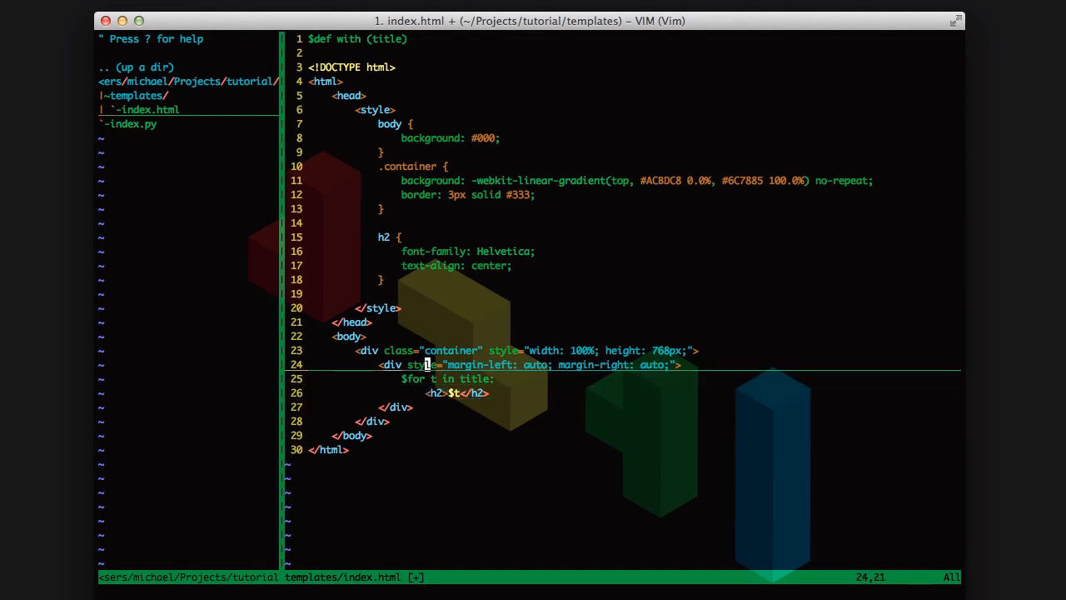
key("j")
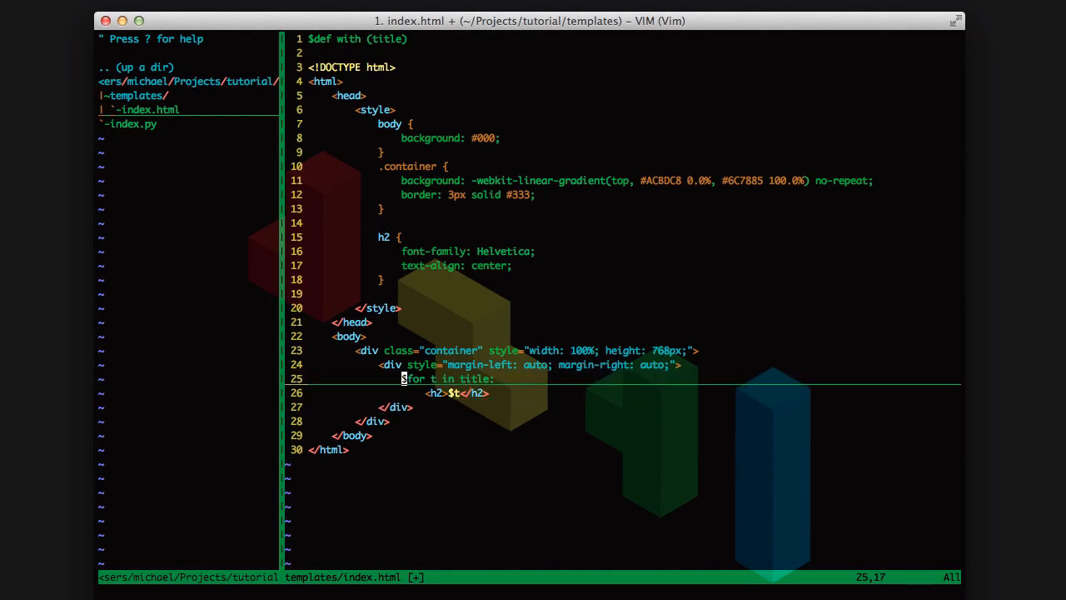
key("j")
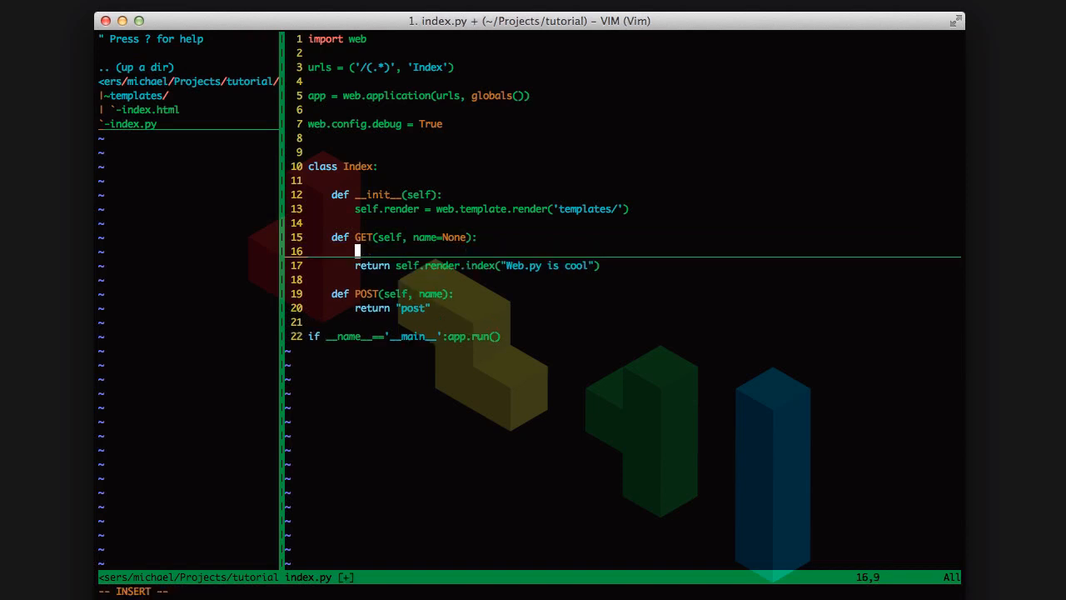
Step: In GET define t = ['1', '2', '3'], pass it to render, and save-quit
type("t")
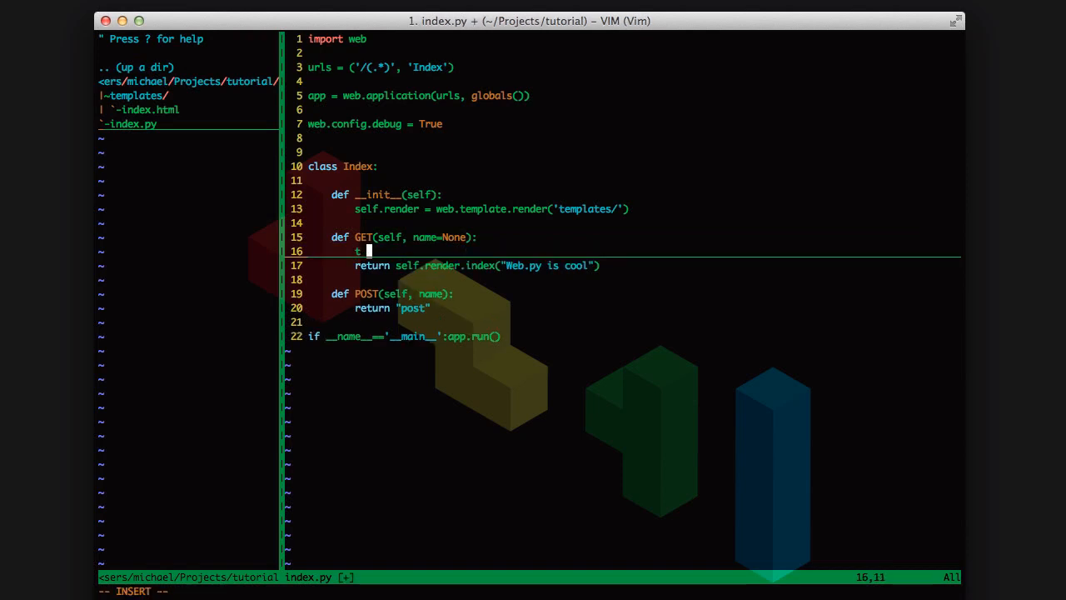
type("= [")
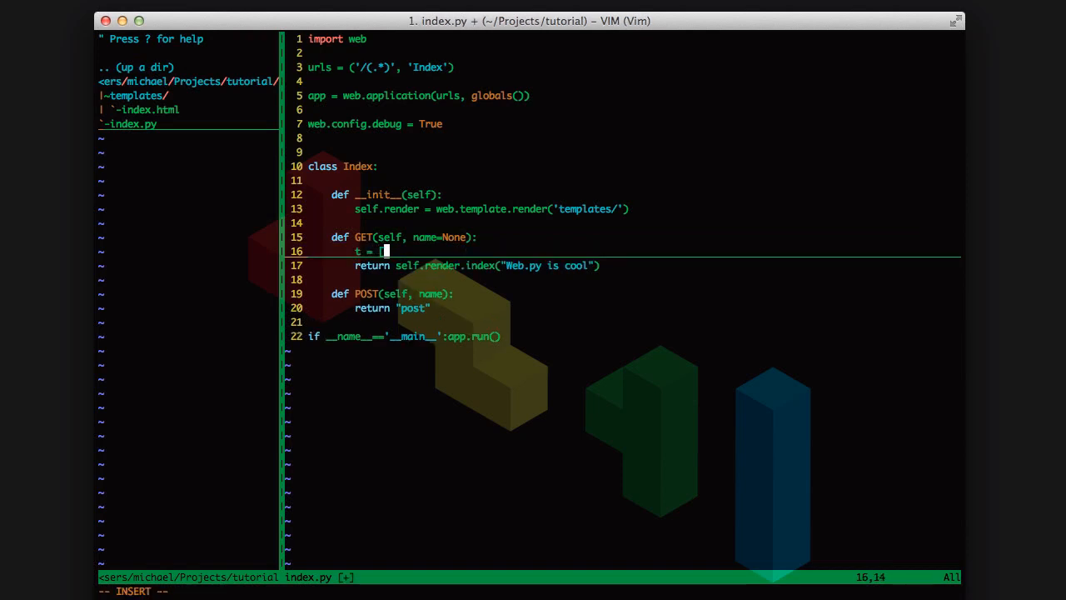
type("'1'")
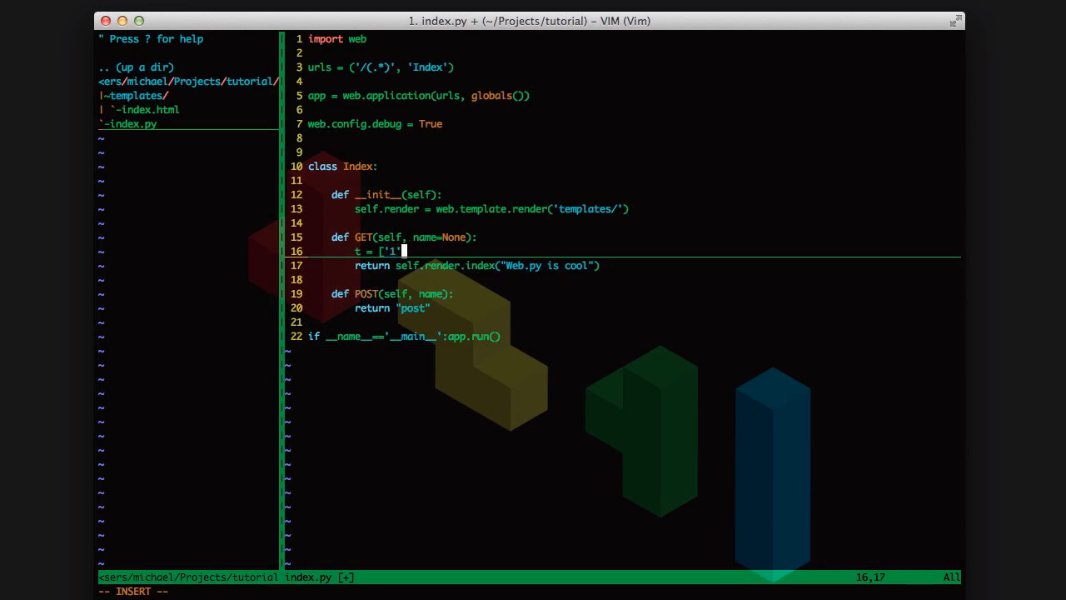
type(", '2'")
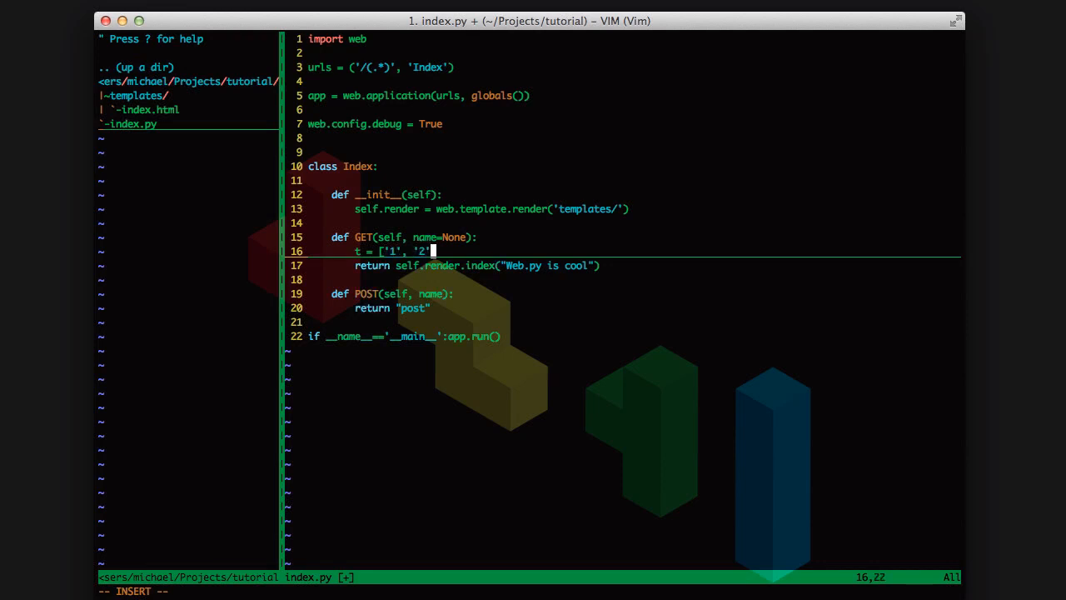
type(", '3'")
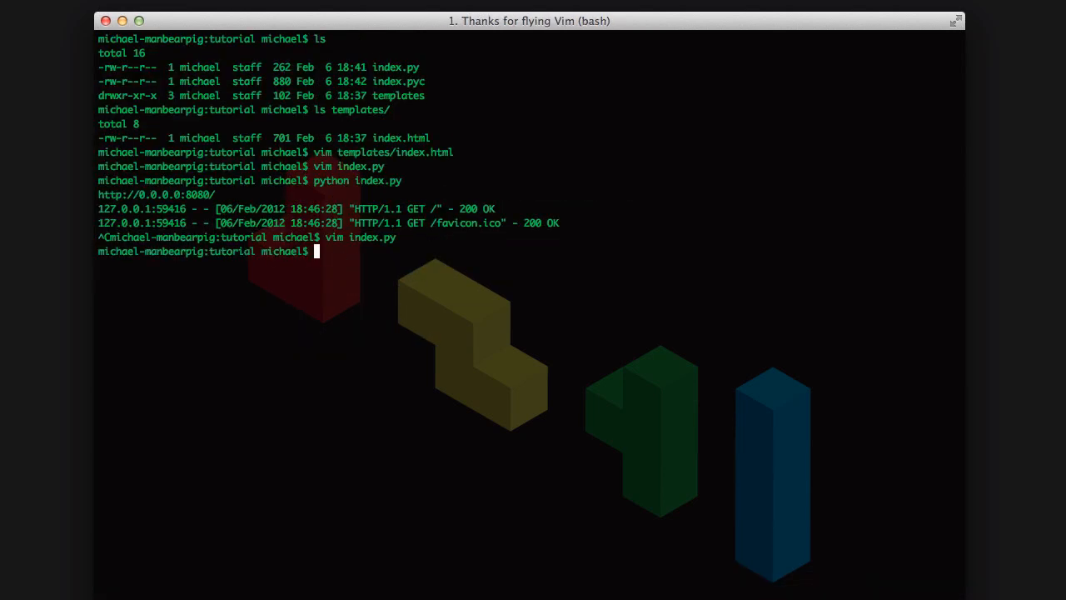
Step: Rerun python index.py so localhost:8080 shows headings 1, 2 and 3
type("python index.py")
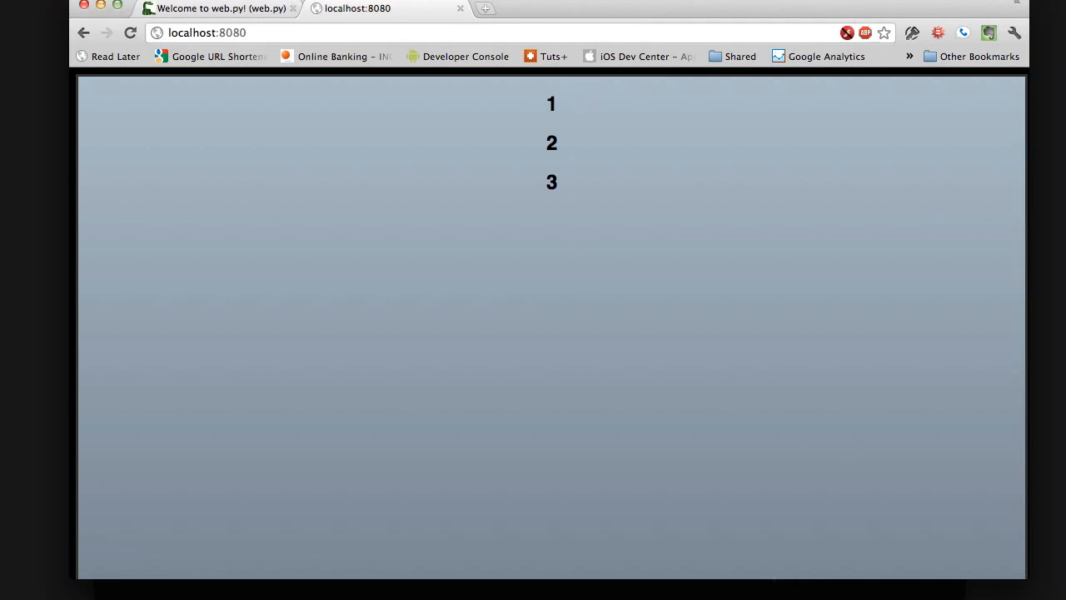
mouse_move(537, 24)
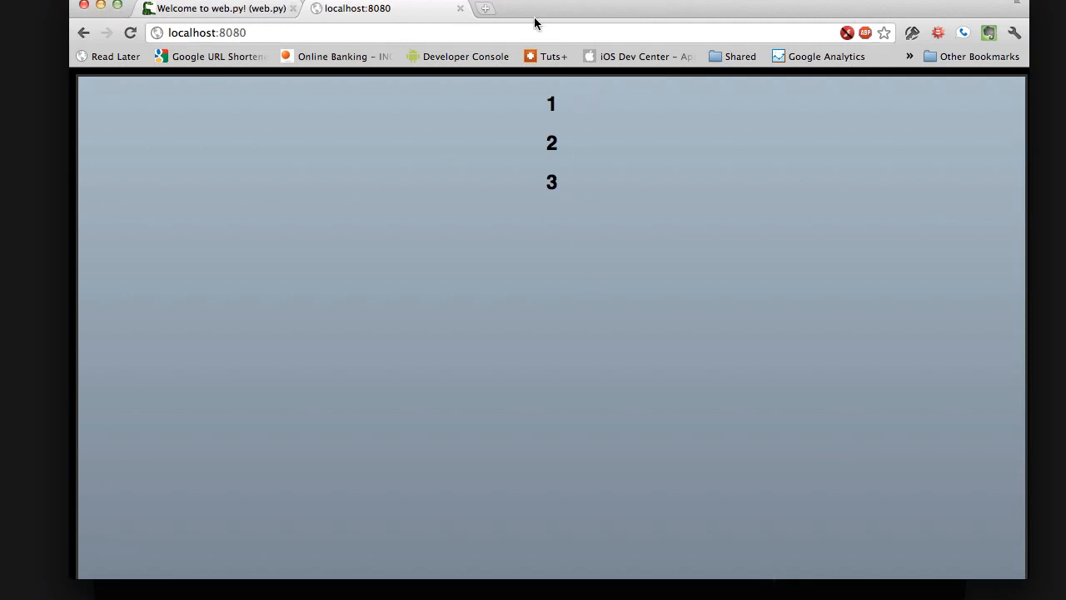